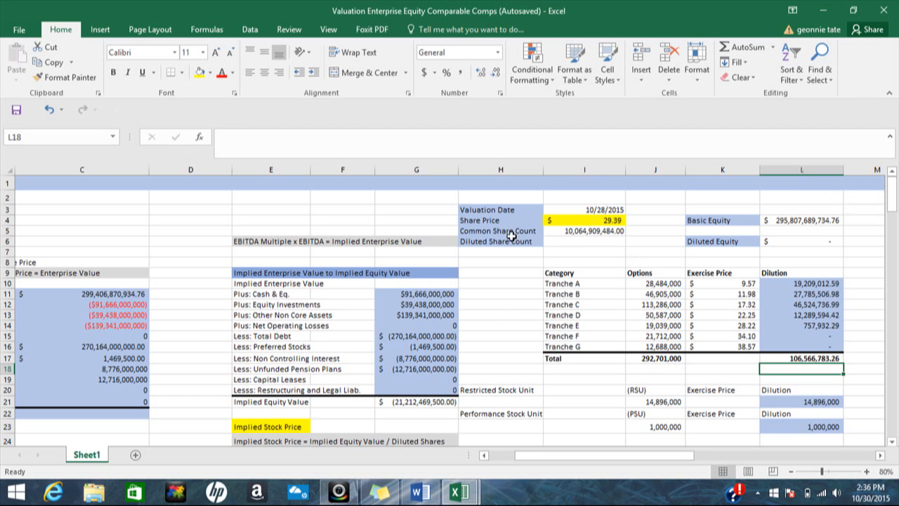
# Review the common share count and the Options column for Tranches B through F
pyautogui.click(597, 231)
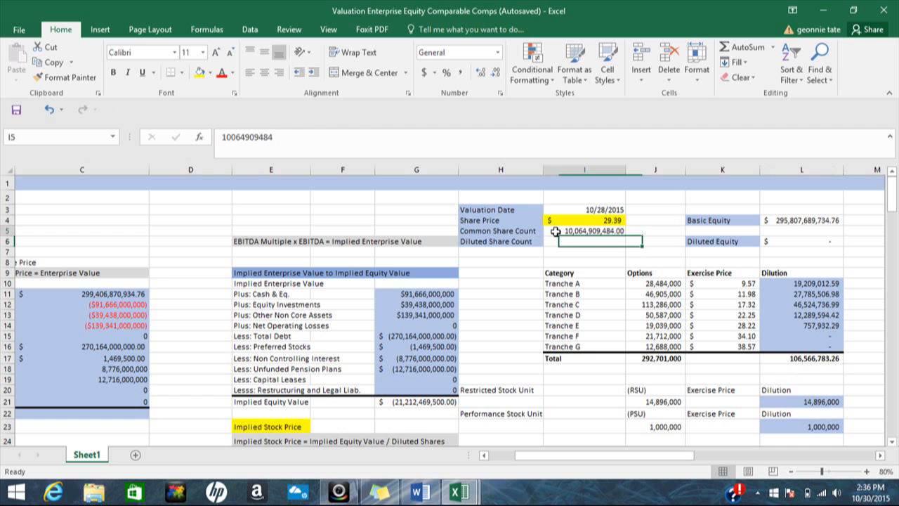
pyautogui.click(584, 230)
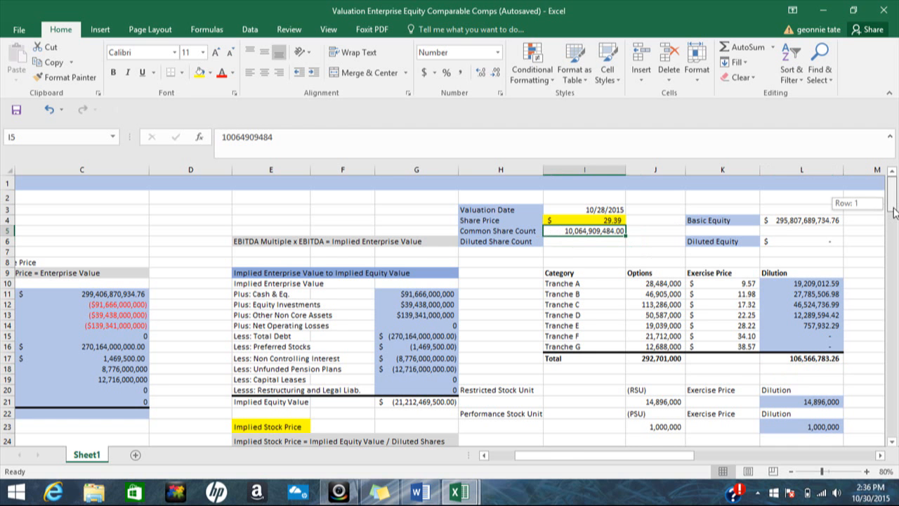
pyautogui.scroll(-3)
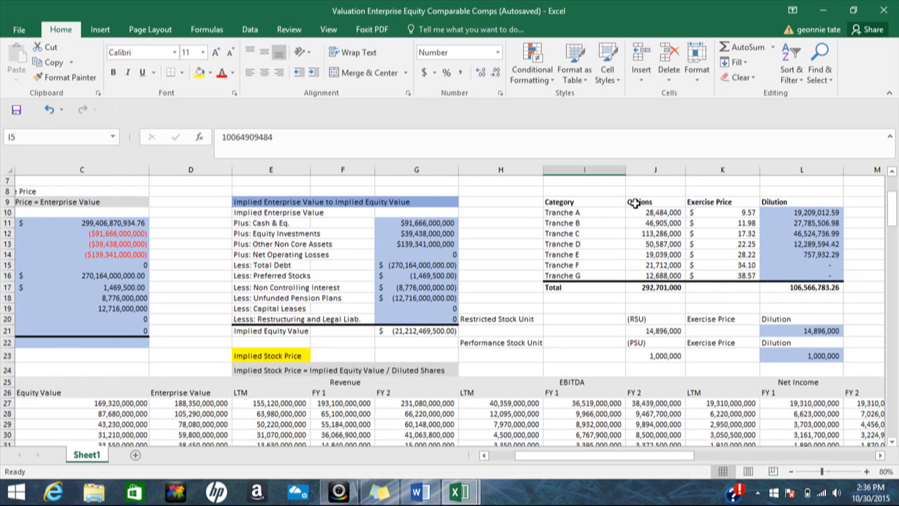
pyautogui.click(655, 201)
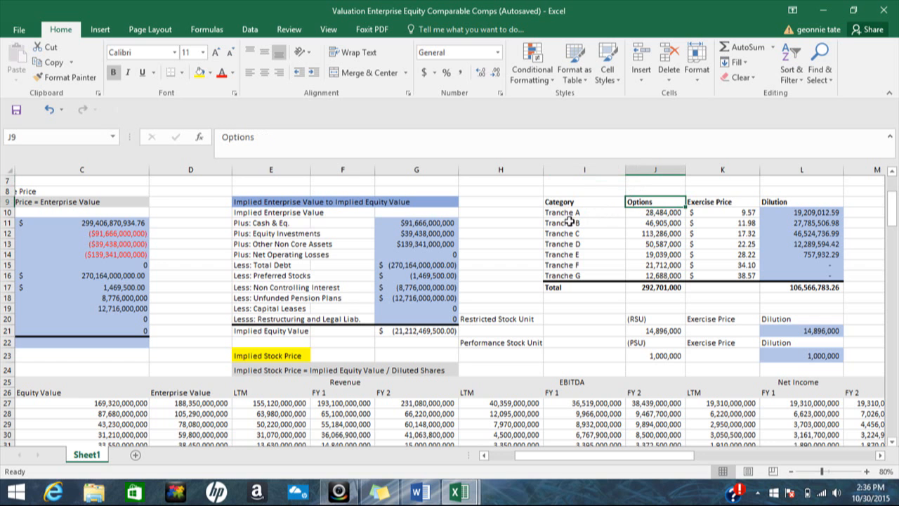
pyautogui.click(583, 223)
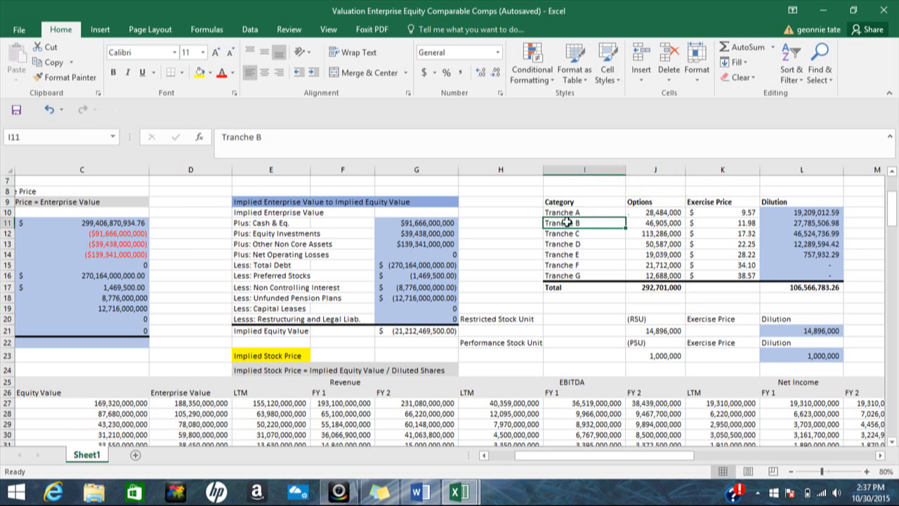
pyautogui.click(583, 233)
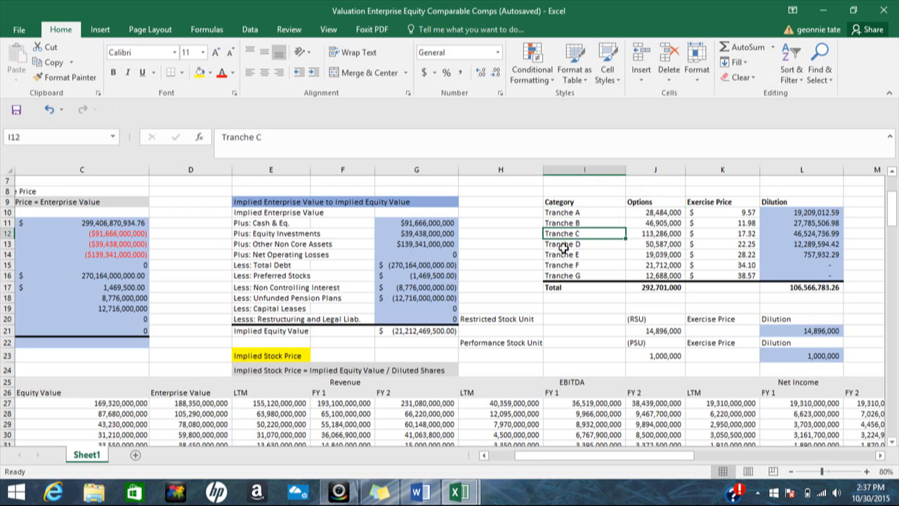
pyautogui.click(583, 255)
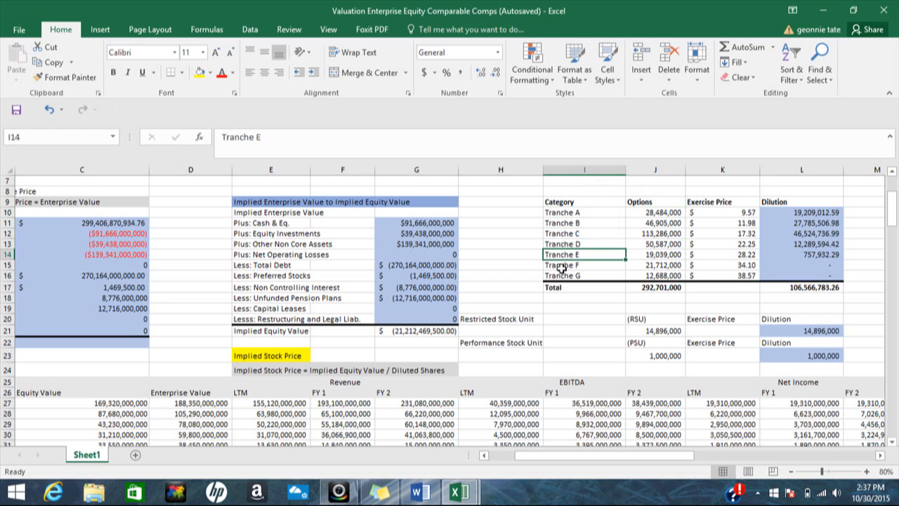
pyautogui.click(583, 265)
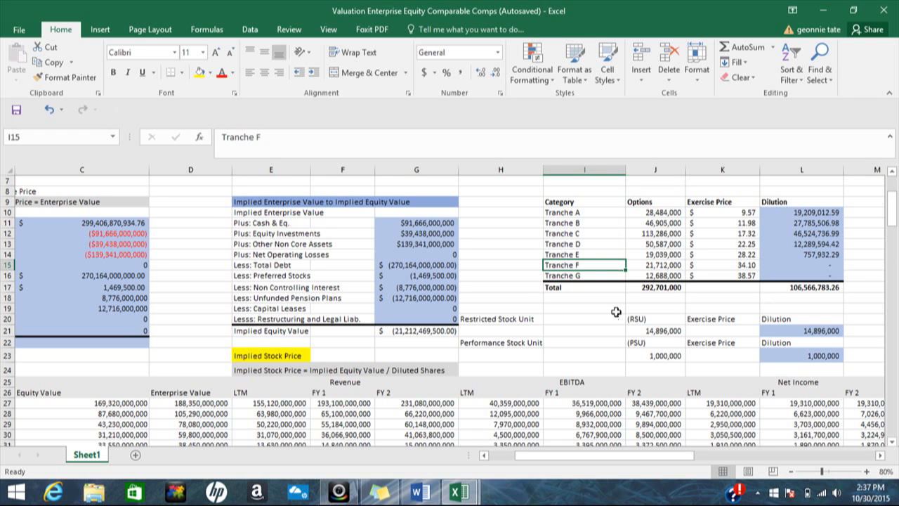
pyautogui.moveTo(525, 318)
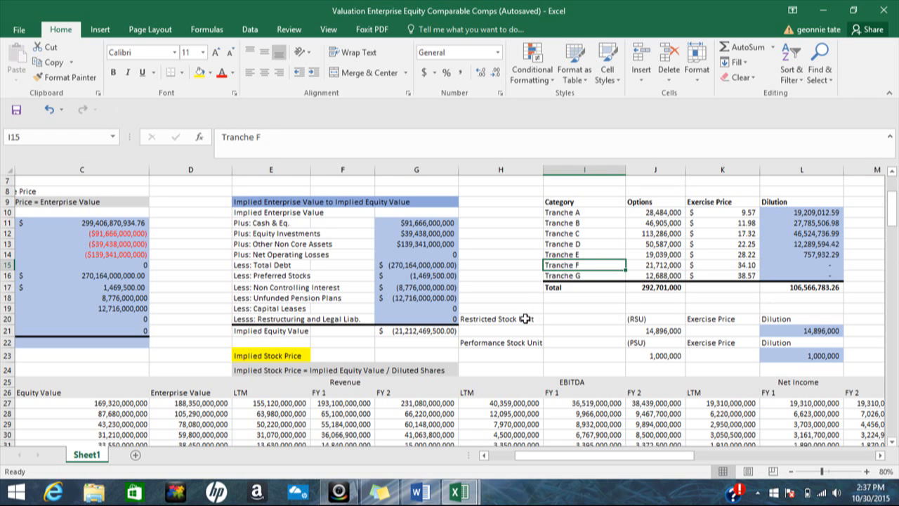
# Check the Restricted and Performance Stock Unit counts, dilution figures and empty exercise price
pyautogui.click(500, 319)
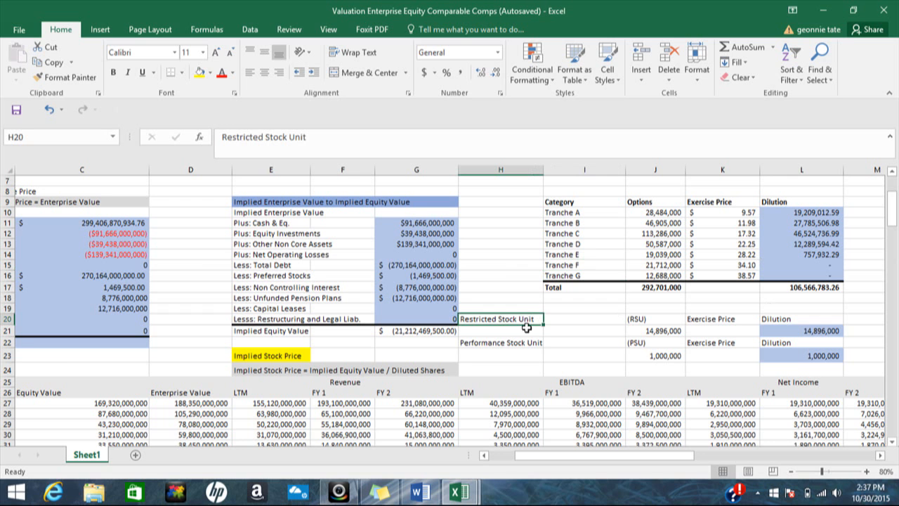
pyautogui.click(500, 343)
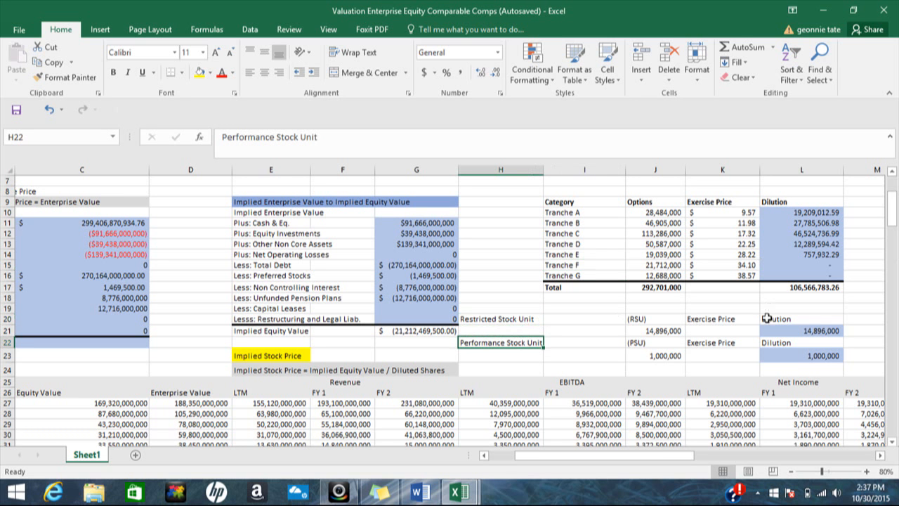
pyautogui.moveTo(844, 294)
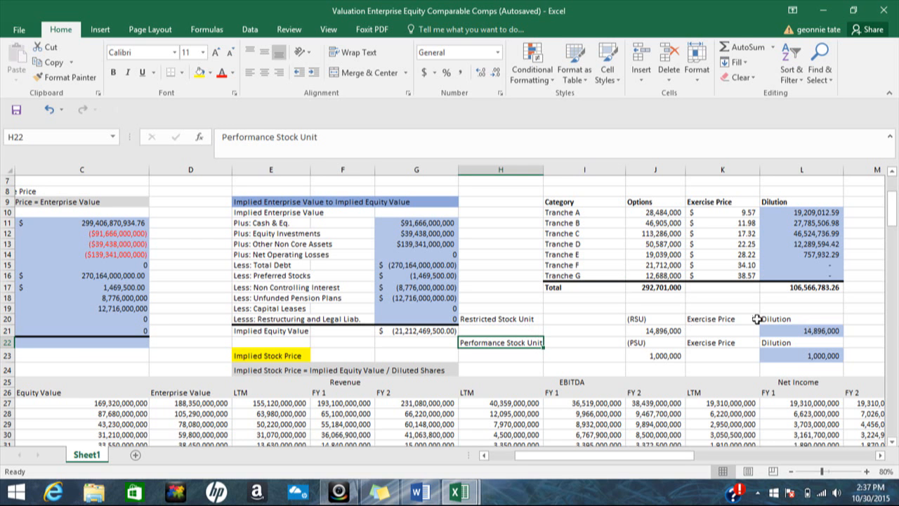
pyautogui.click(655, 331)
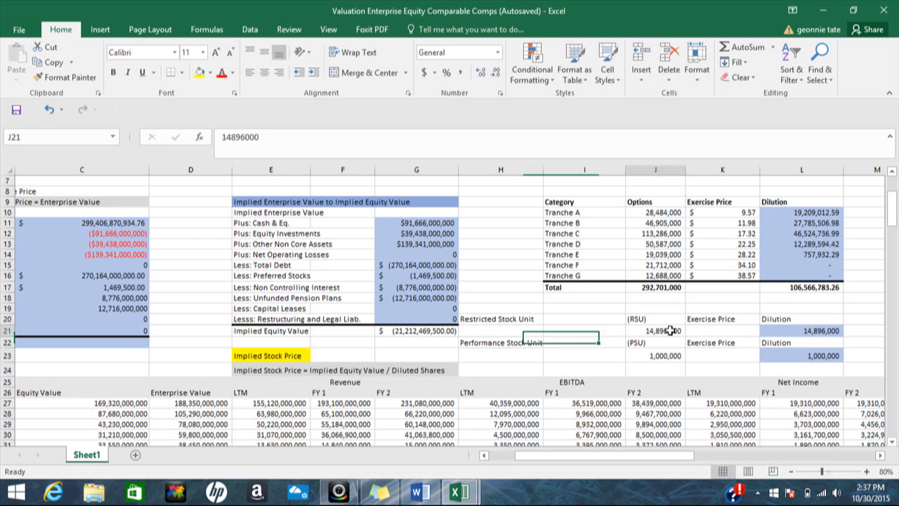
pyautogui.click(801, 330)
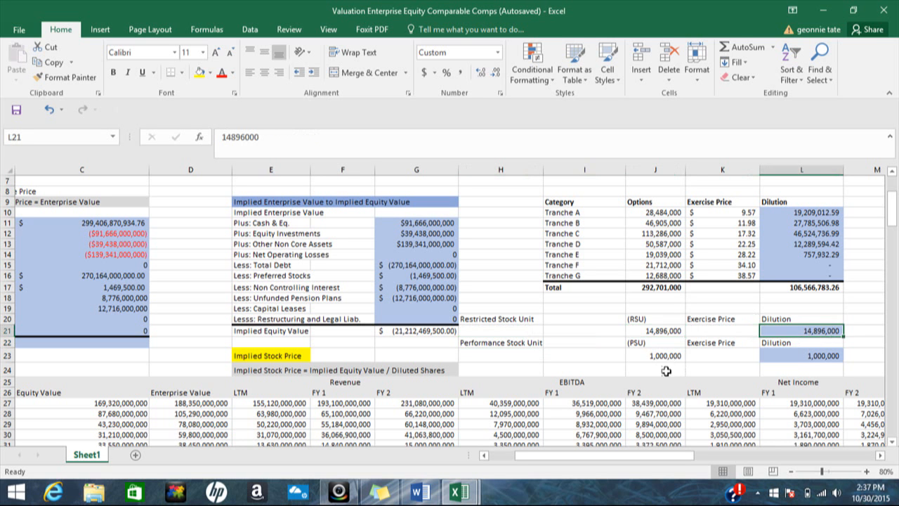
pyautogui.click(655, 355)
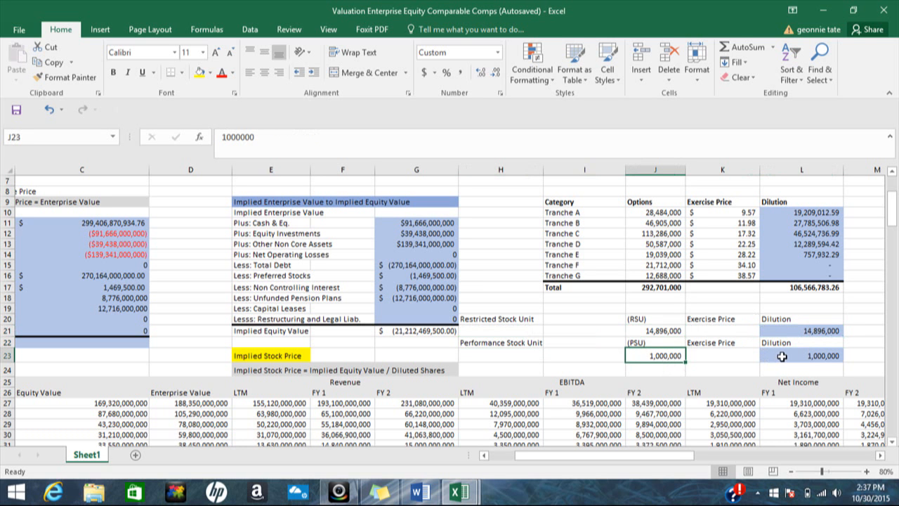
pyautogui.click(801, 355)
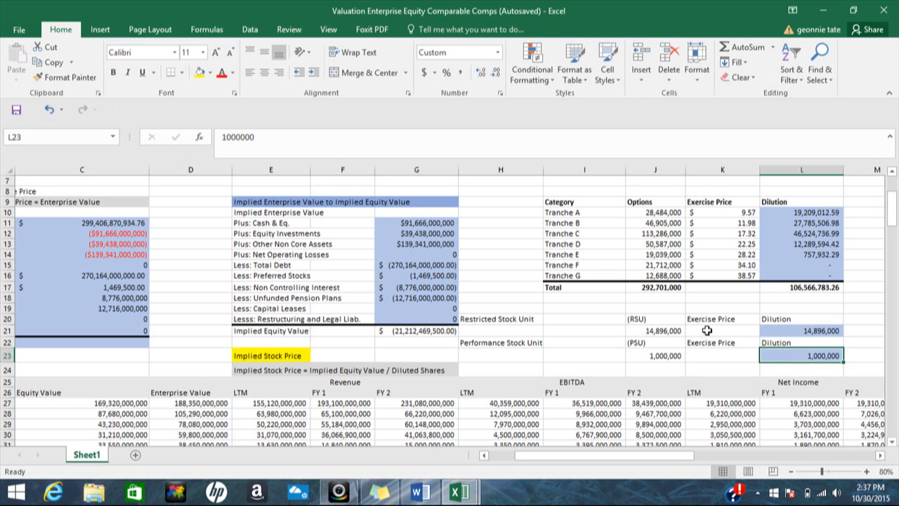
pyautogui.click(655, 202)
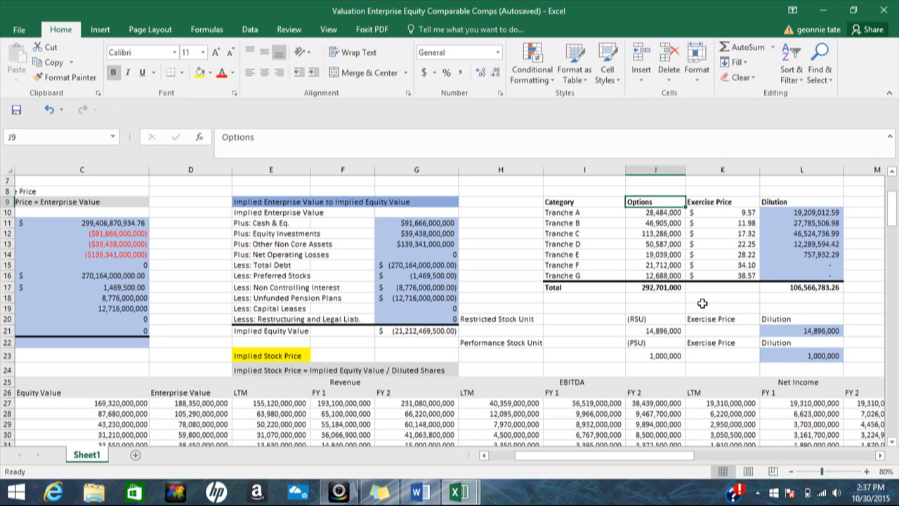
pyautogui.click(711, 330)
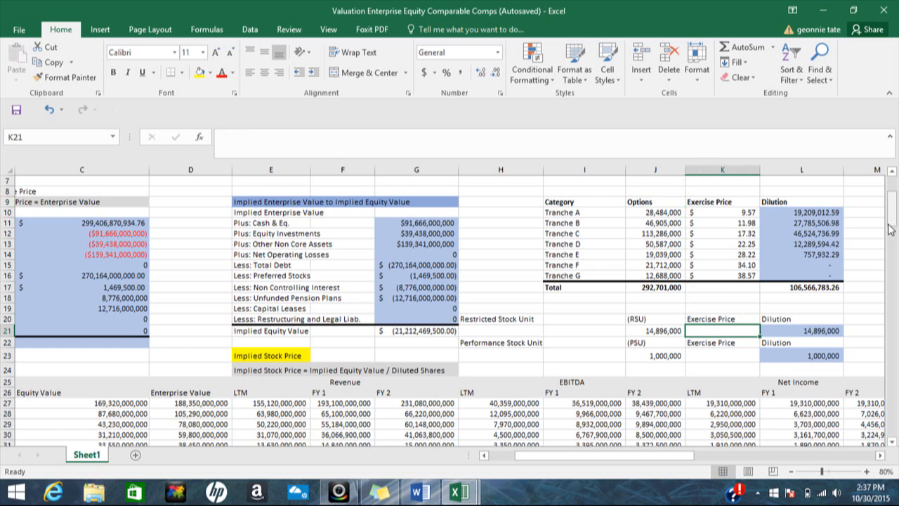
# Inspect Tranche A's exercise price, option count and dilution formula
pyautogui.scroll(3)
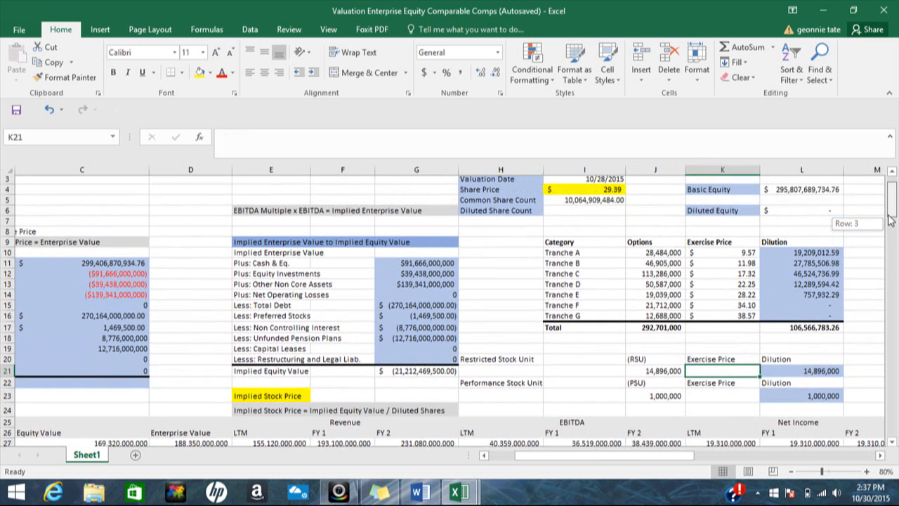
pyautogui.scroll(3)
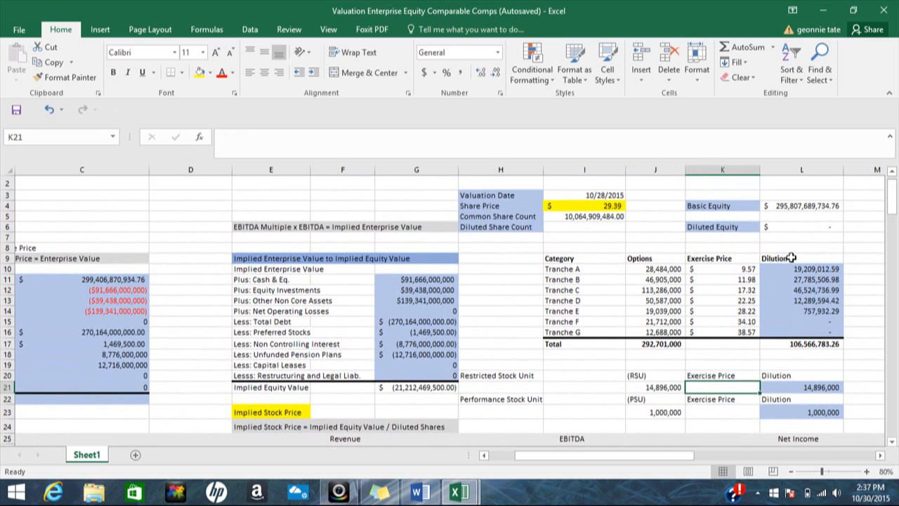
pyautogui.moveTo(790, 269)
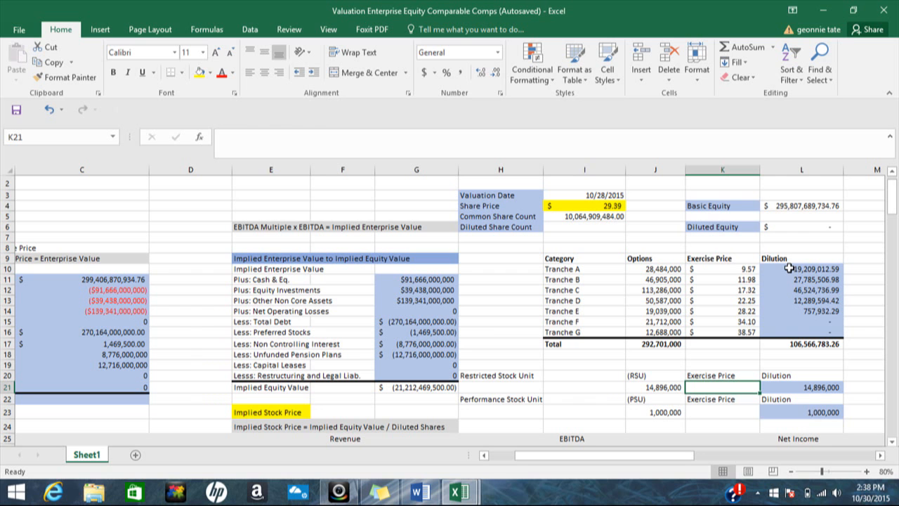
pyautogui.moveTo(703, 268)
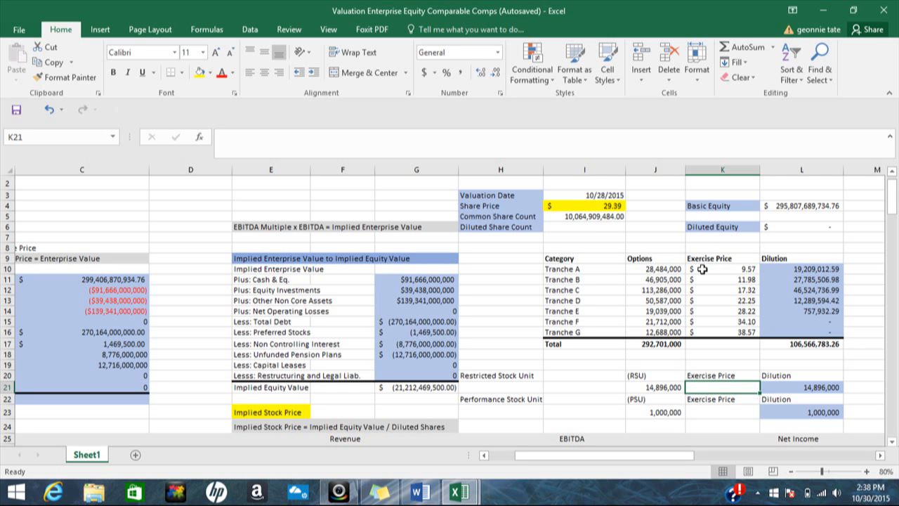
pyautogui.click(722, 269)
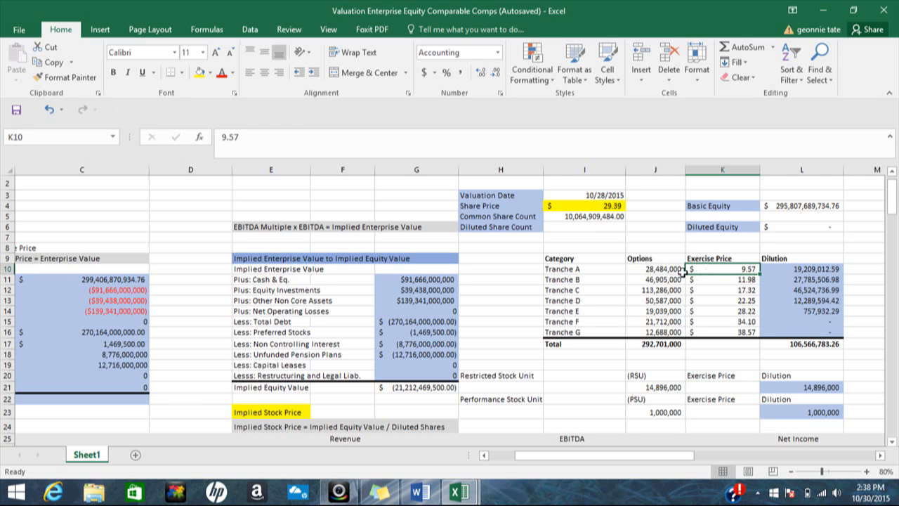
pyautogui.click(655, 269)
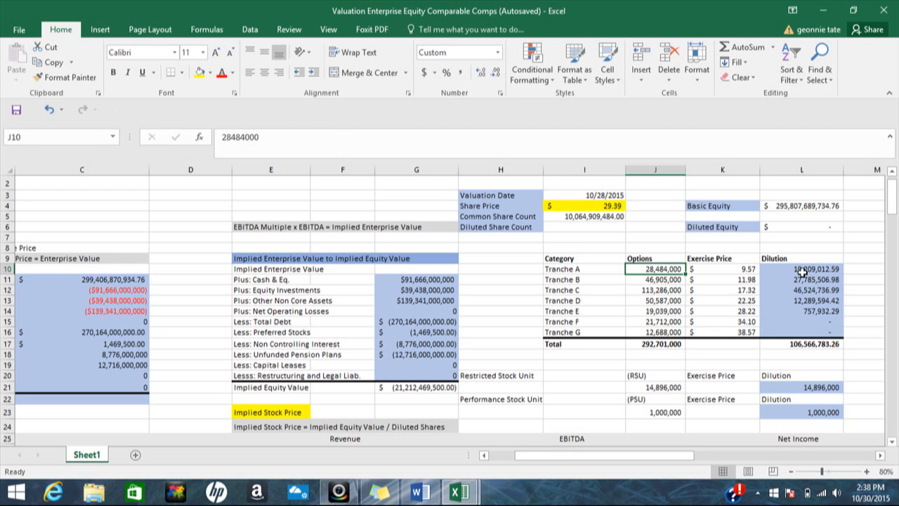
pyautogui.click(802, 268)
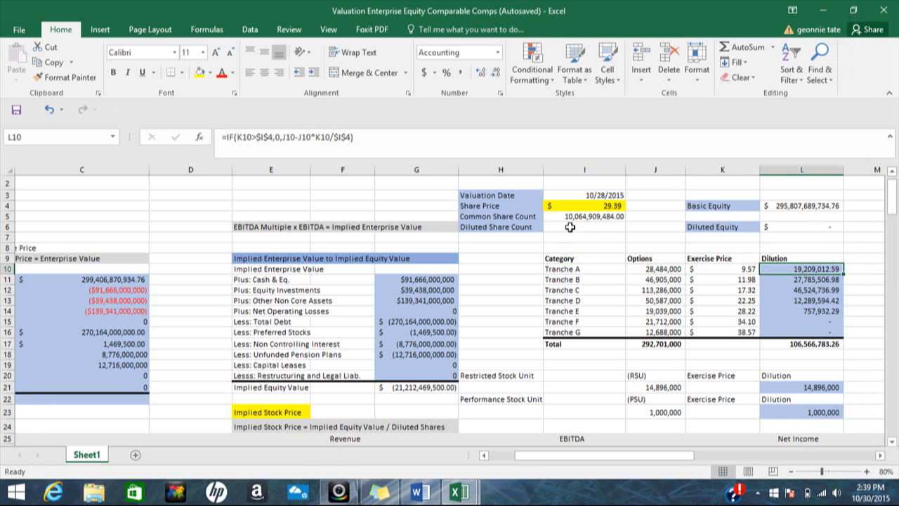
# Set I6 to =I5+L17+L21+L23, giving a diluted share count of 10,187,372,267.26
pyautogui.click(584, 226)
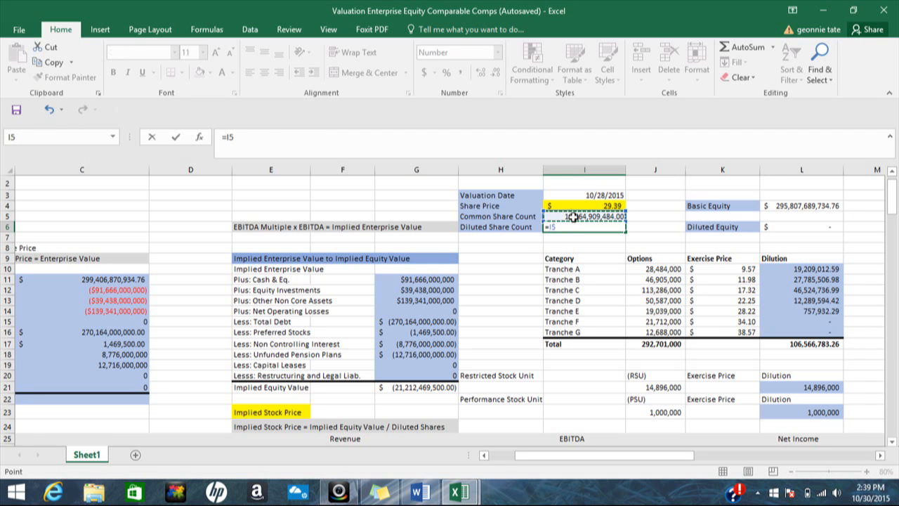
pyautogui.write('+')
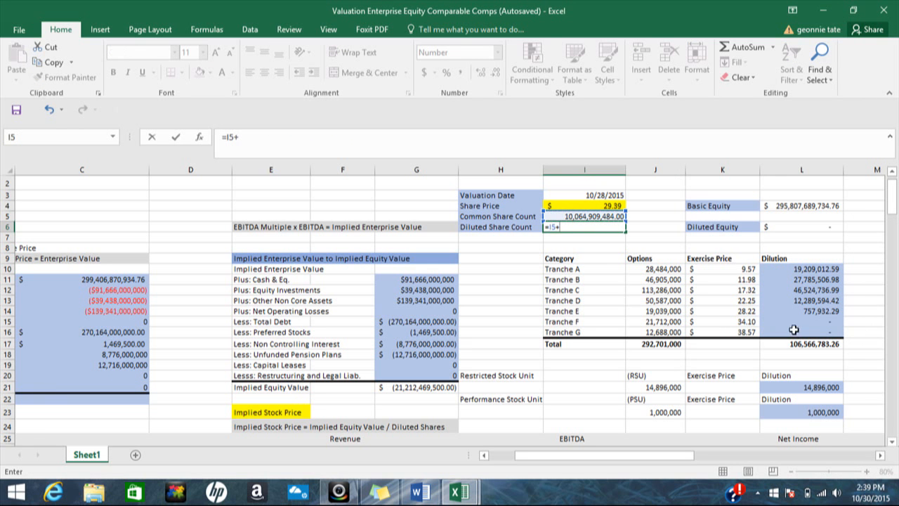
pyautogui.click(800, 343)
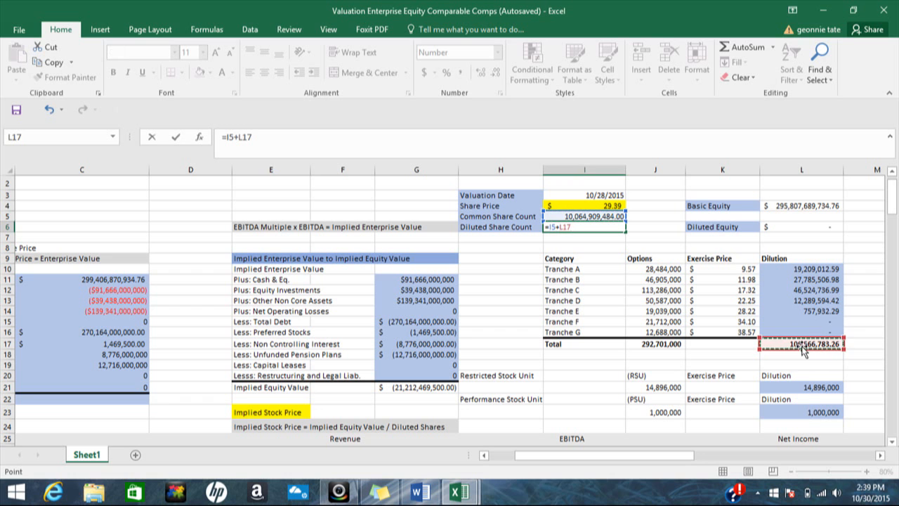
pyautogui.write('+')
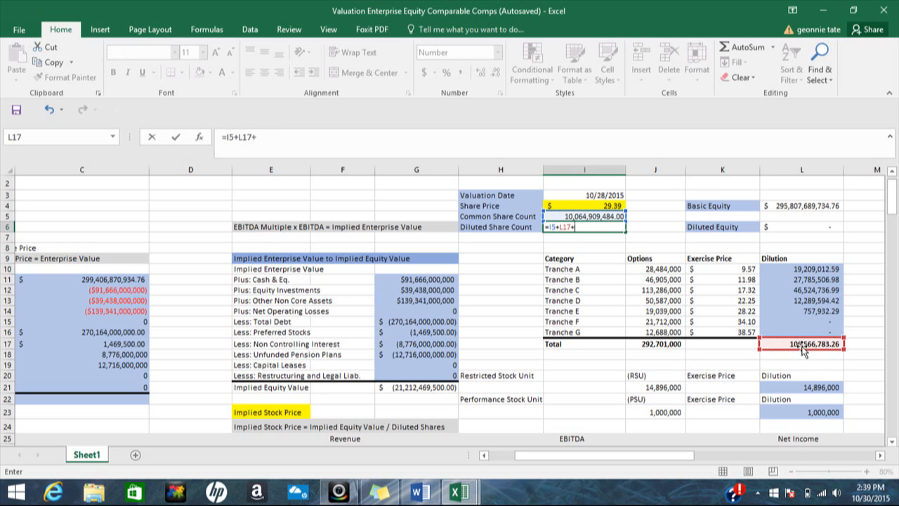
pyautogui.moveTo(794, 399)
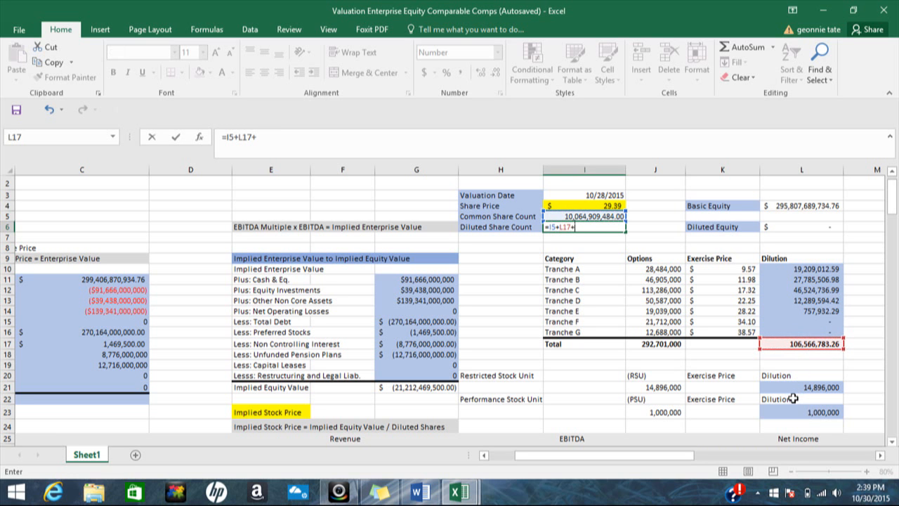
pyautogui.moveTo(804, 389)
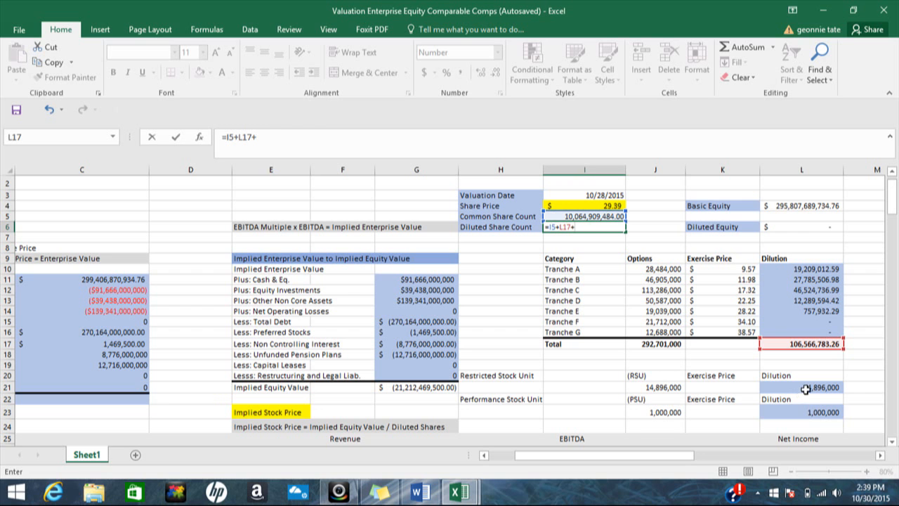
pyautogui.click(801, 387)
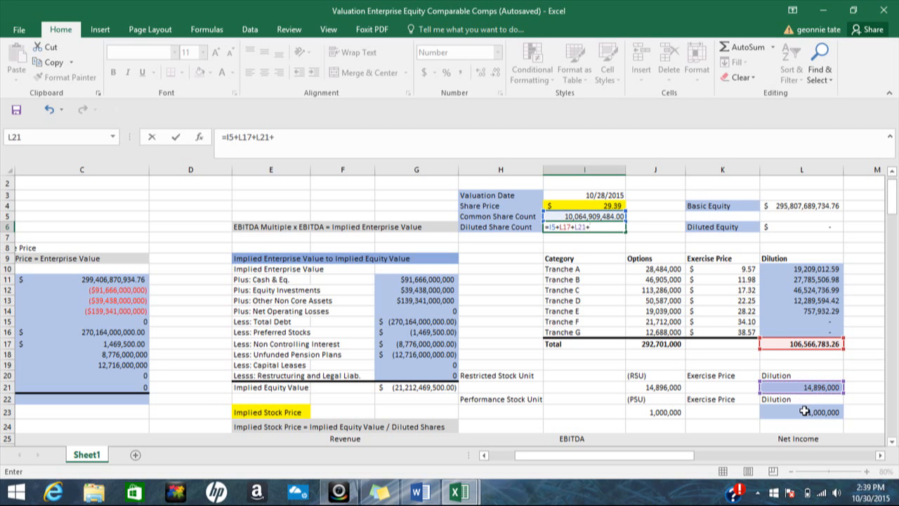
pyautogui.click(802, 412)
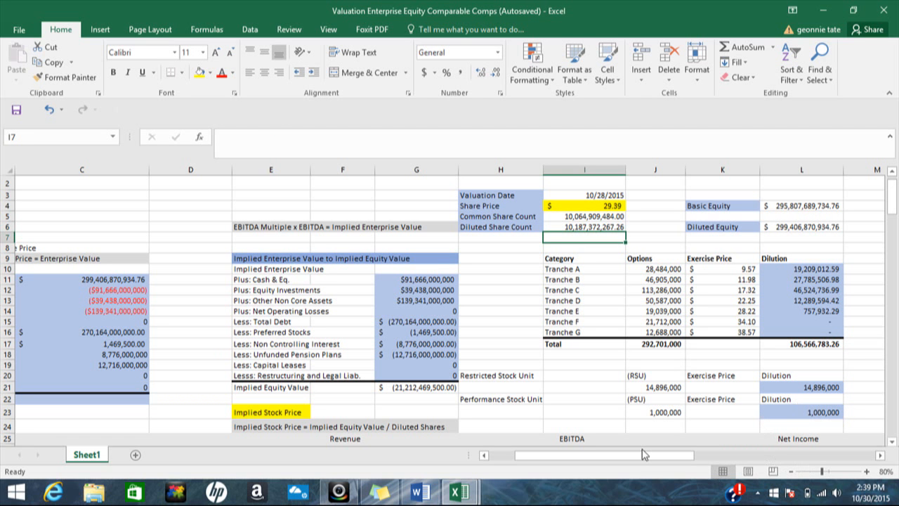
pyautogui.hscroll(-3)
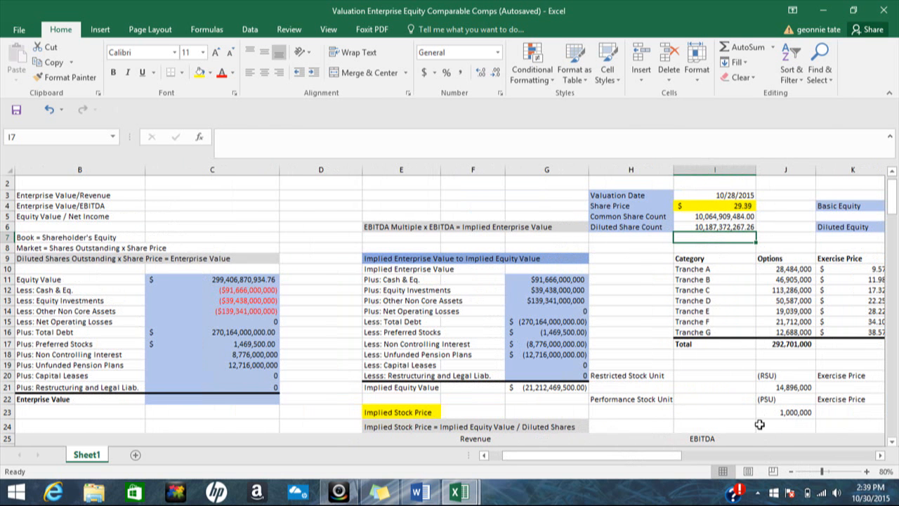
pyautogui.moveTo(579, 258)
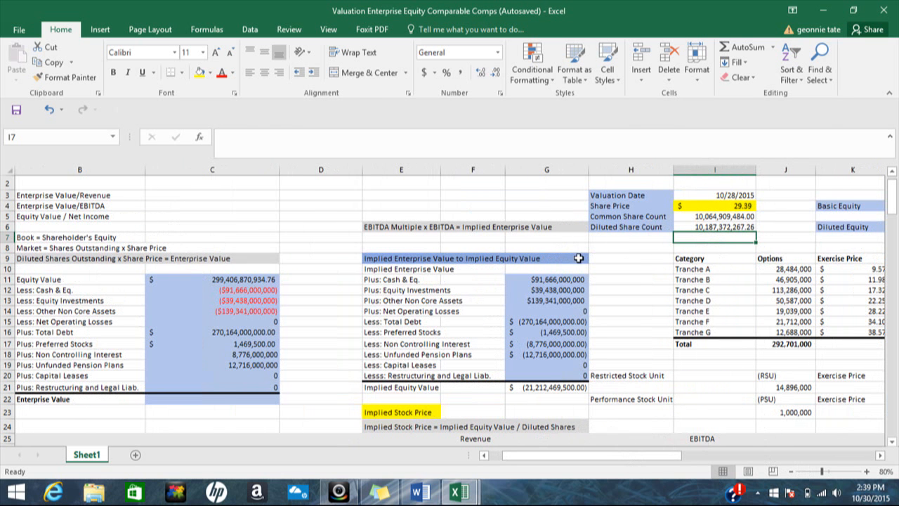
pyautogui.click(713, 226)
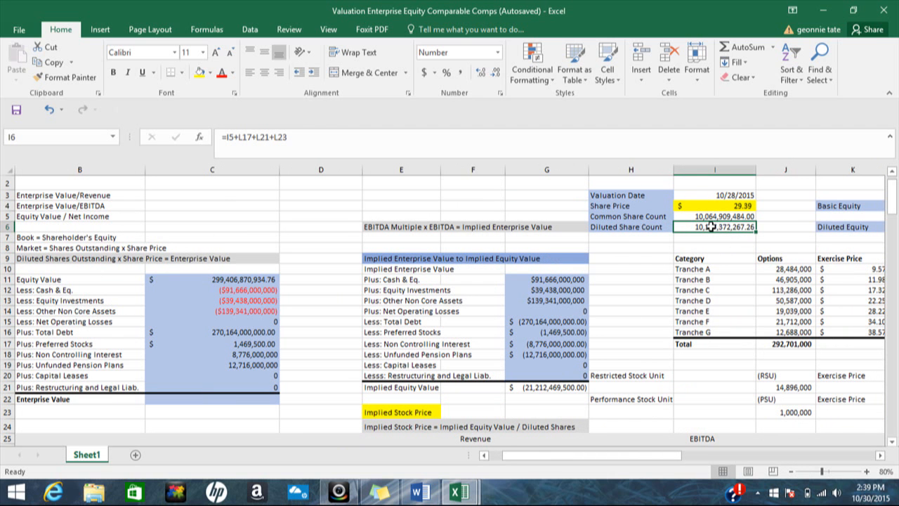
pyautogui.moveTo(231, 281)
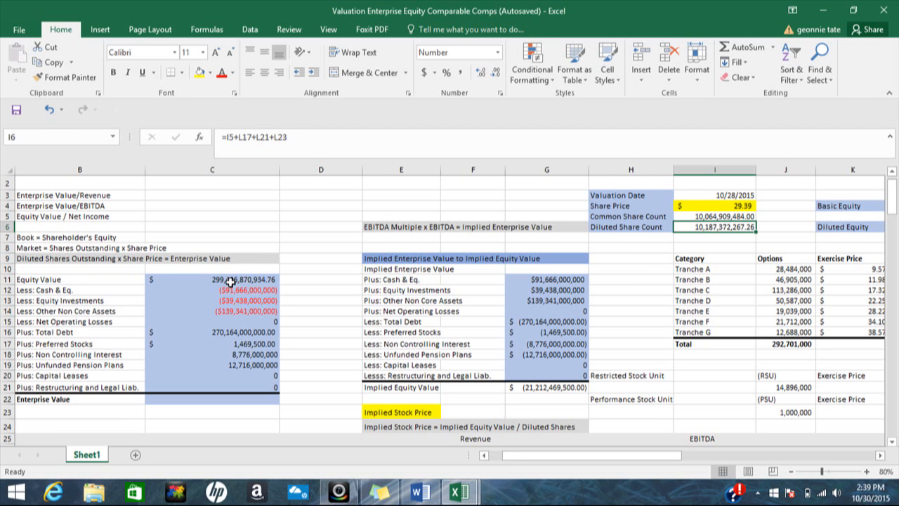
pyautogui.click(212, 279)
pyautogui.write('=')
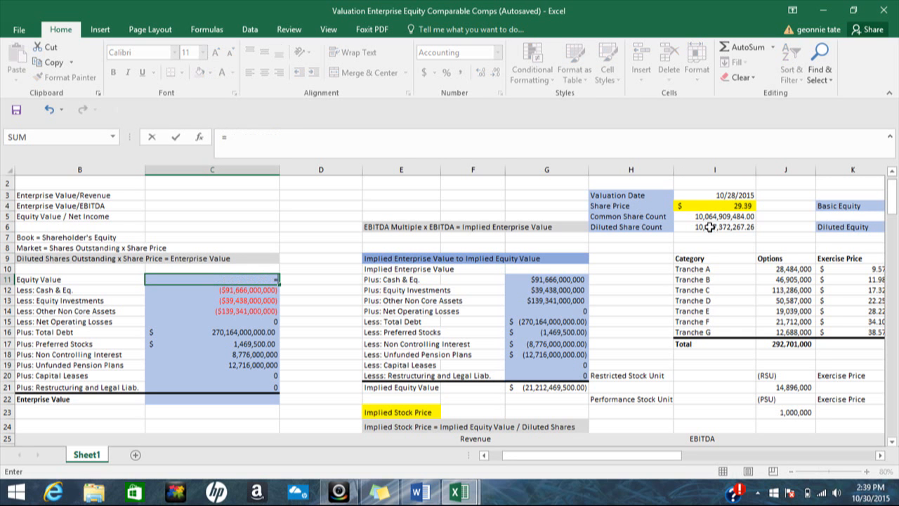
# Set C11 to =I6*I4, diluted shares times share price, giving 299,406,870,934.76
pyautogui.click(714, 227)
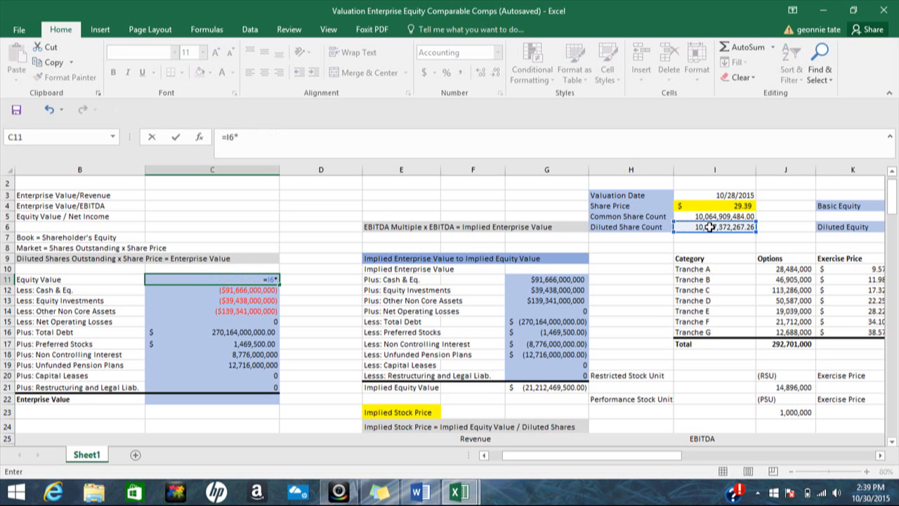
pyautogui.click(715, 205)
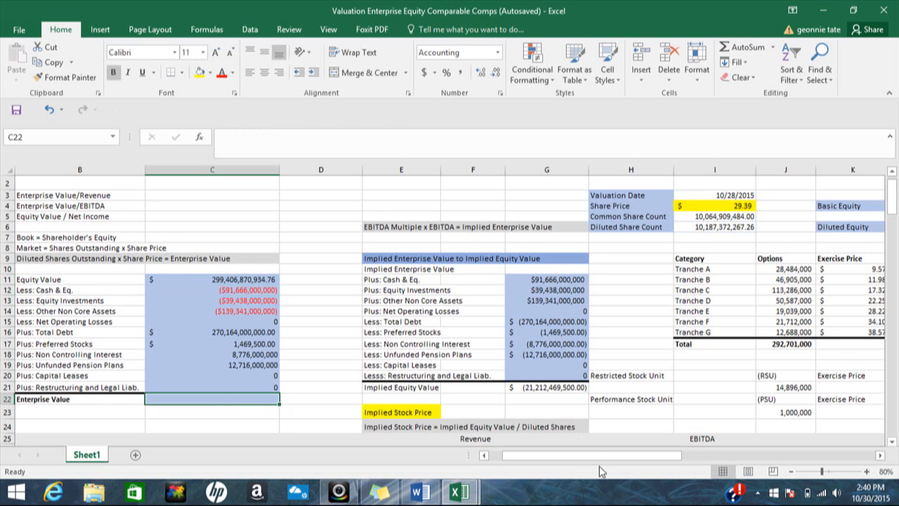
# Review the Less lines for cash, equity investments and non-core assets, and restructuring liabilities
pyautogui.hscroll(-3)
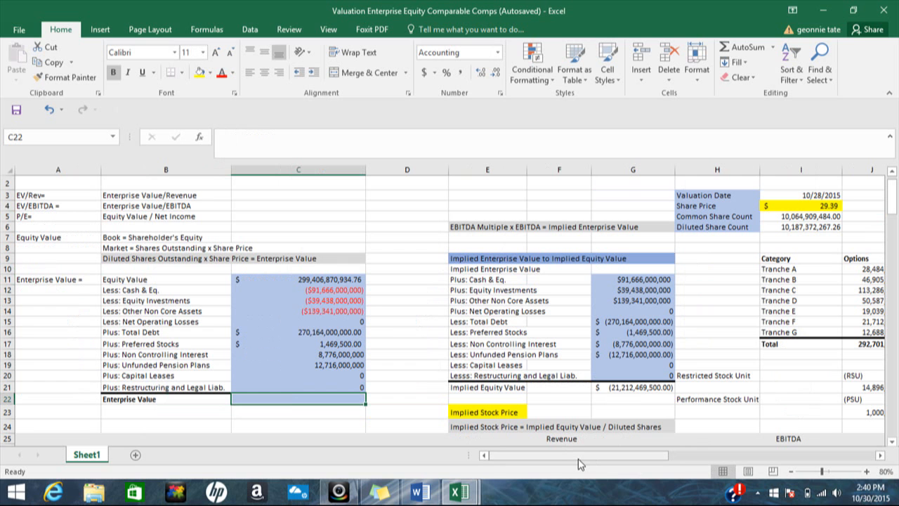
pyautogui.moveTo(293, 300)
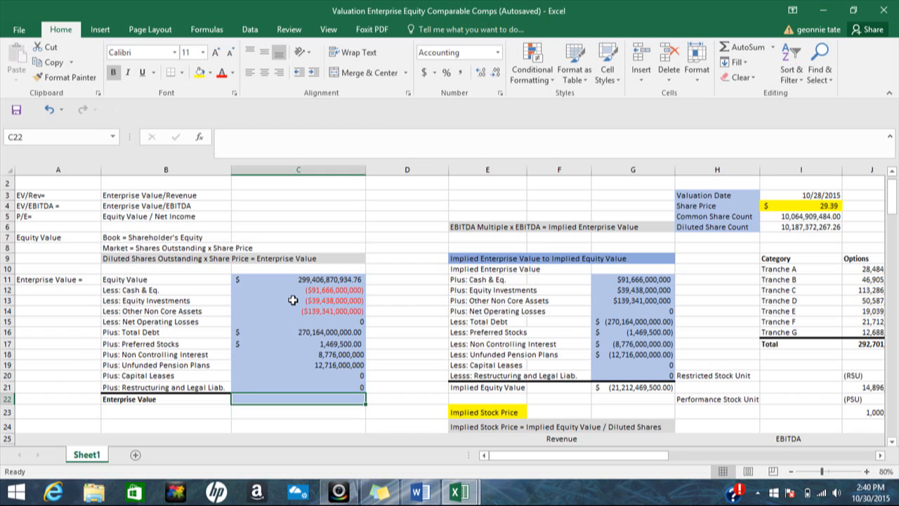
pyautogui.moveTo(175, 290)
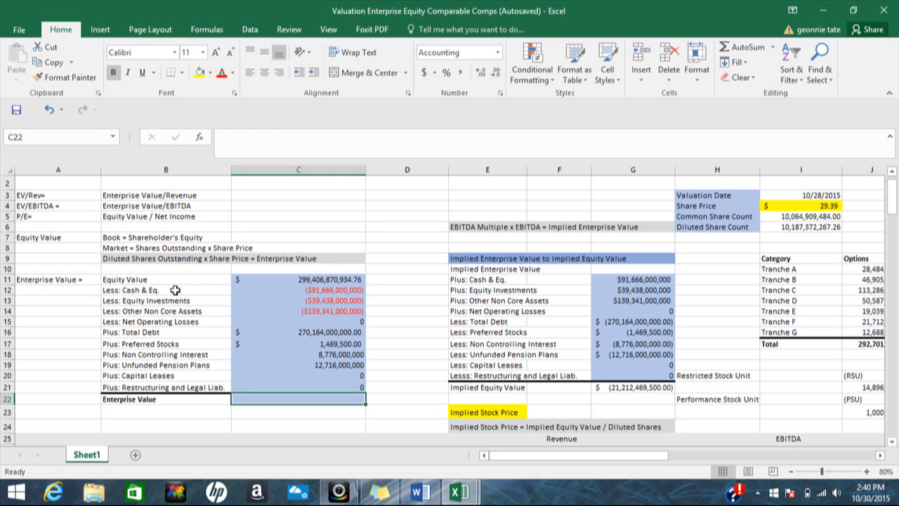
pyautogui.click(166, 290)
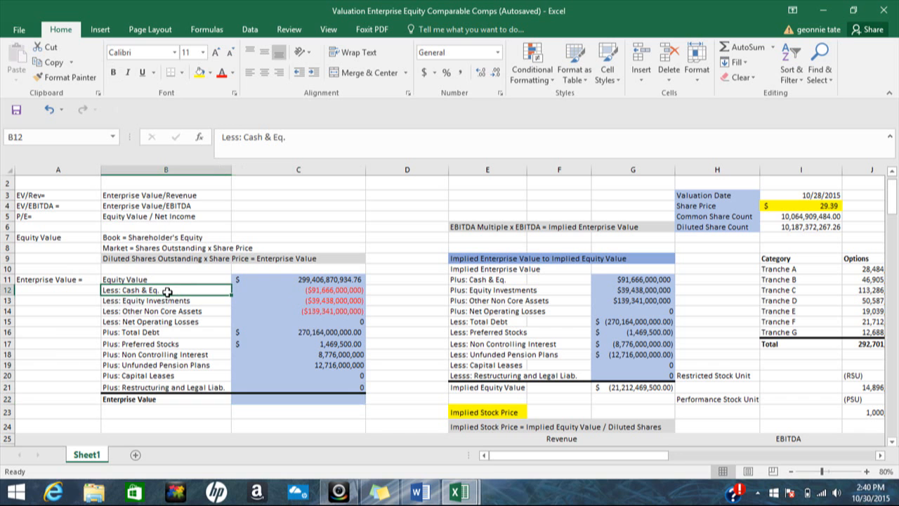
pyautogui.click(166, 300)
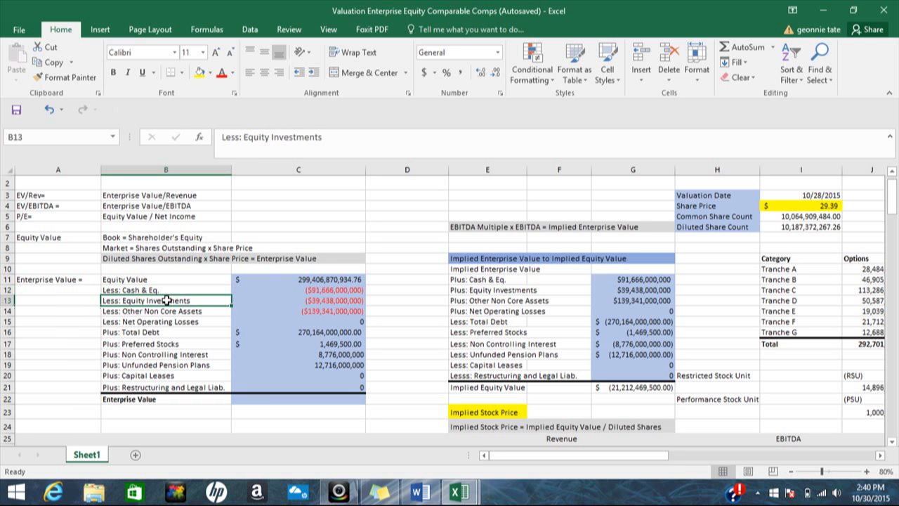
pyautogui.click(166, 311)
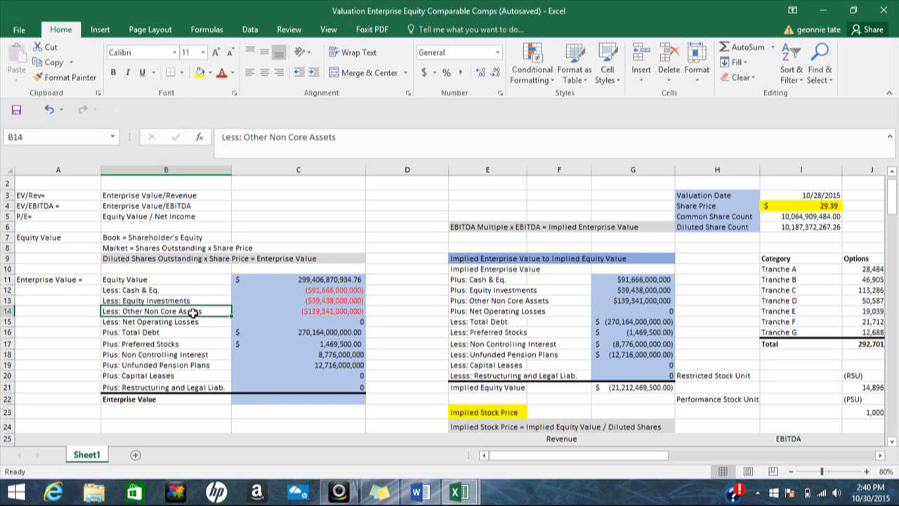
pyautogui.moveTo(191, 324)
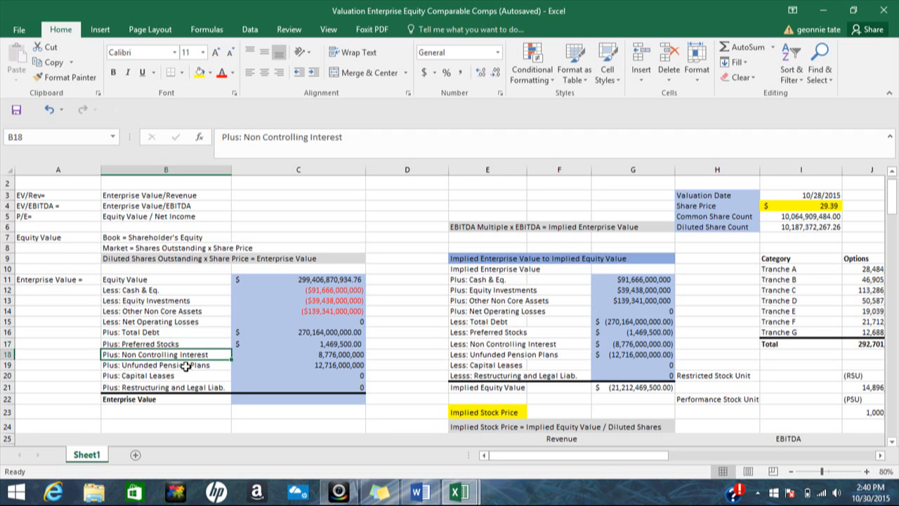
pyautogui.click(166, 364)
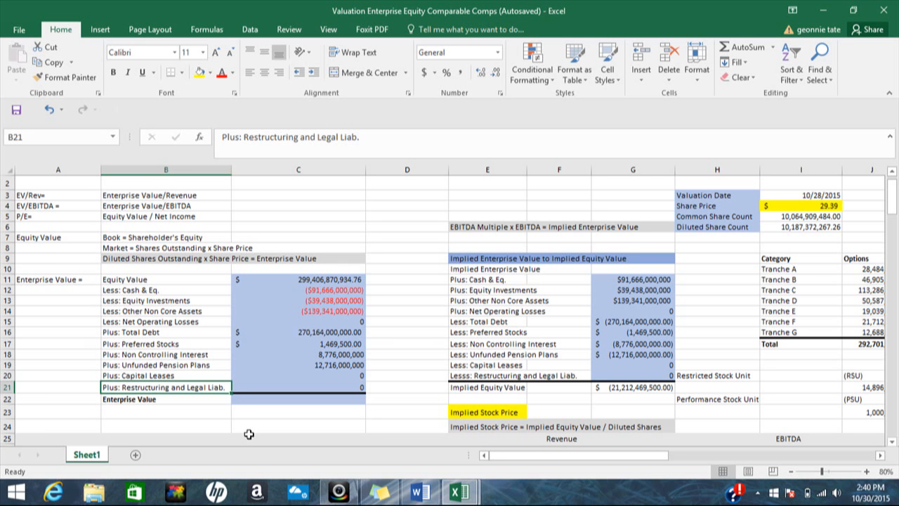
pyautogui.moveTo(172, 325)
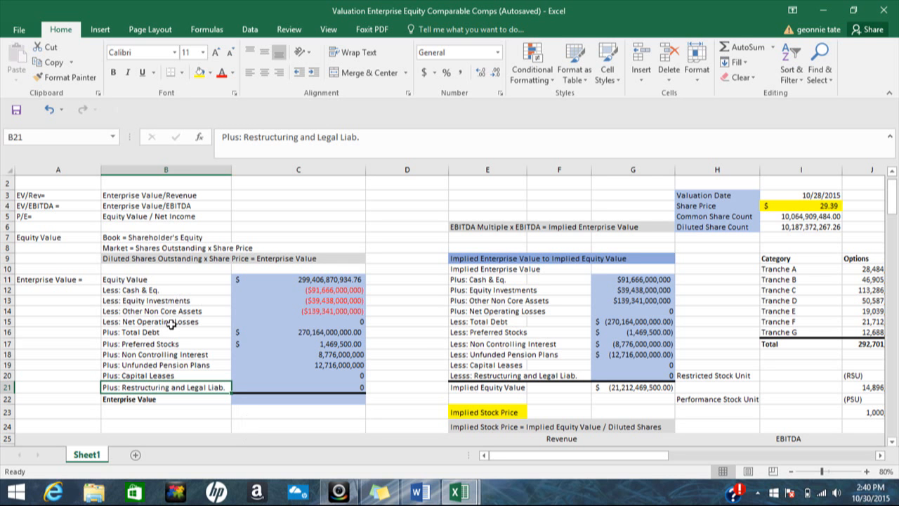
# Select the Plus adjustments from Total Debt down to Restructuring and Legal Liab
pyautogui.click(165, 321)
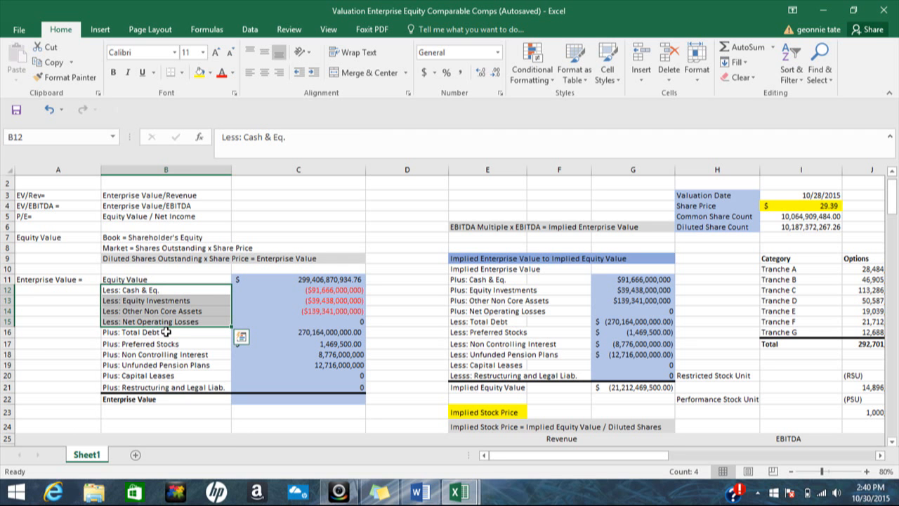
pyautogui.click(165, 332)
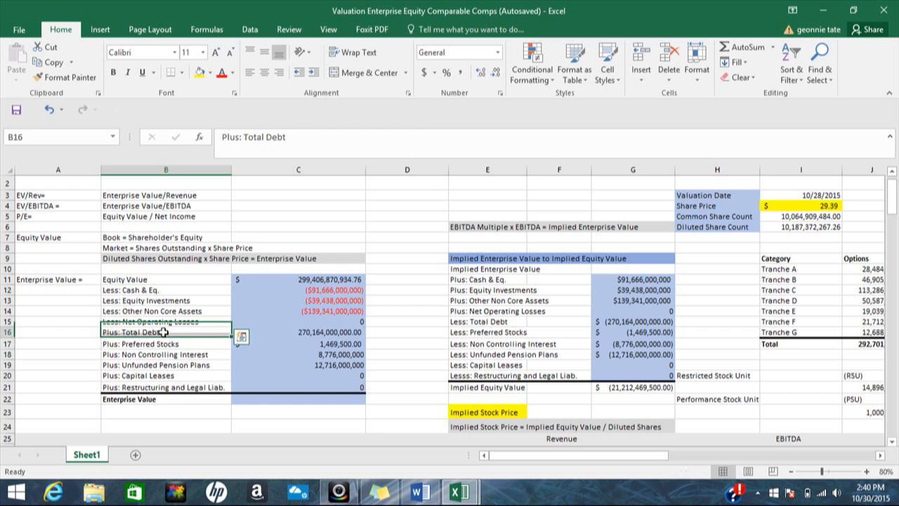
pyautogui.moveTo(164, 332); pyautogui.dragTo(165, 388)
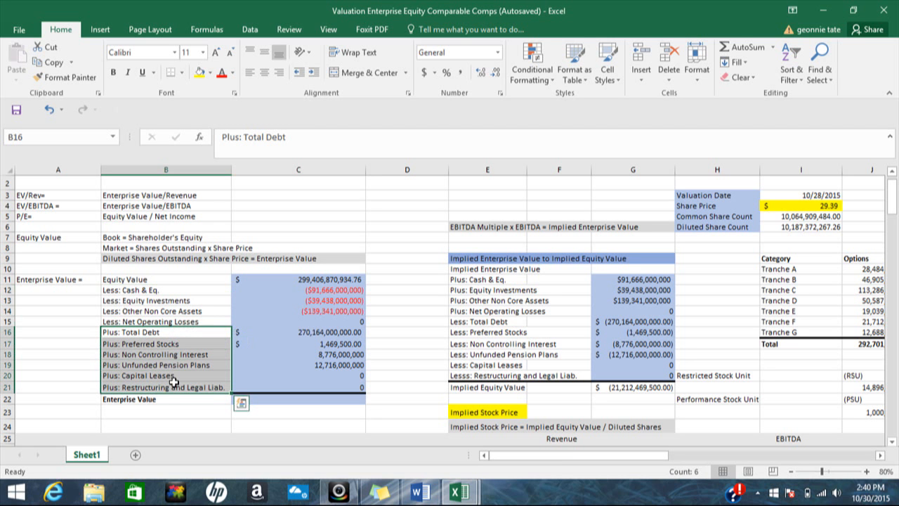
pyautogui.moveTo(293, 298)
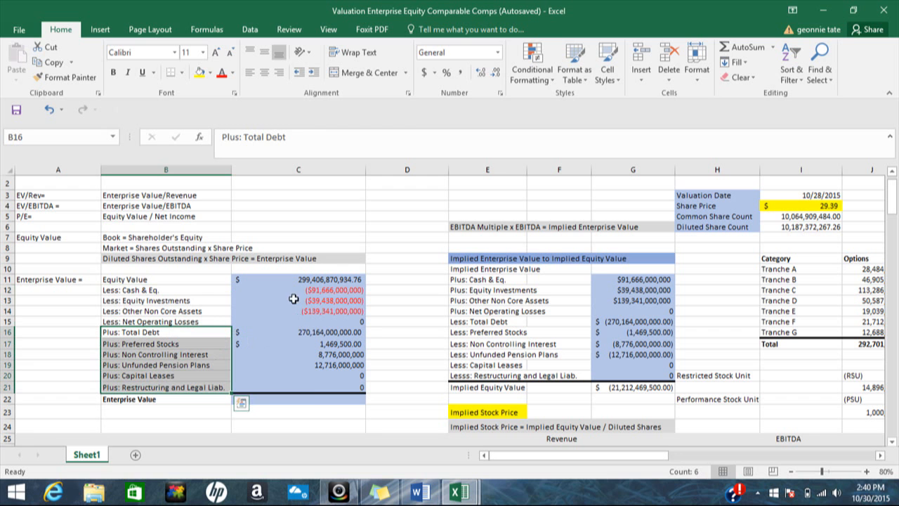
pyautogui.moveTo(314, 399)
pyautogui.write('=')
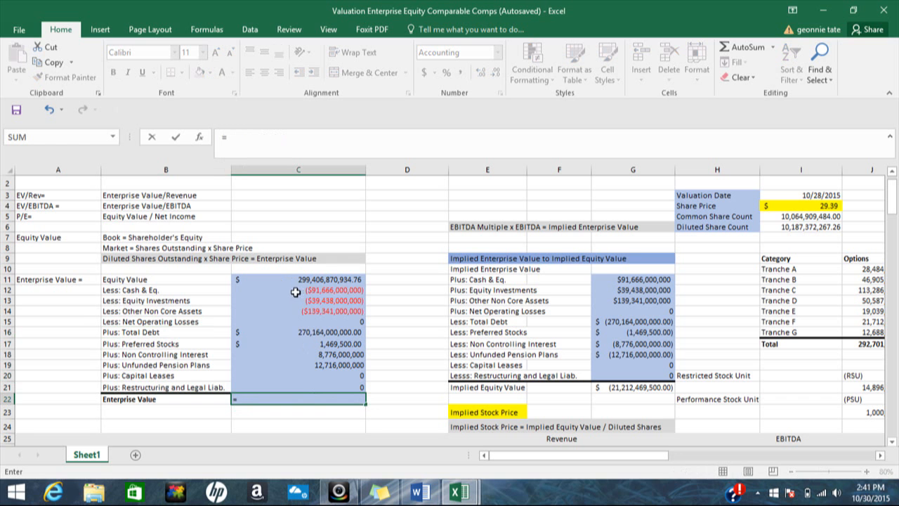
# Enter =SUM(C11:C21) in C22, giving an Enterprise Value of 320,619,340,434.76
pyautogui.write('sum(')
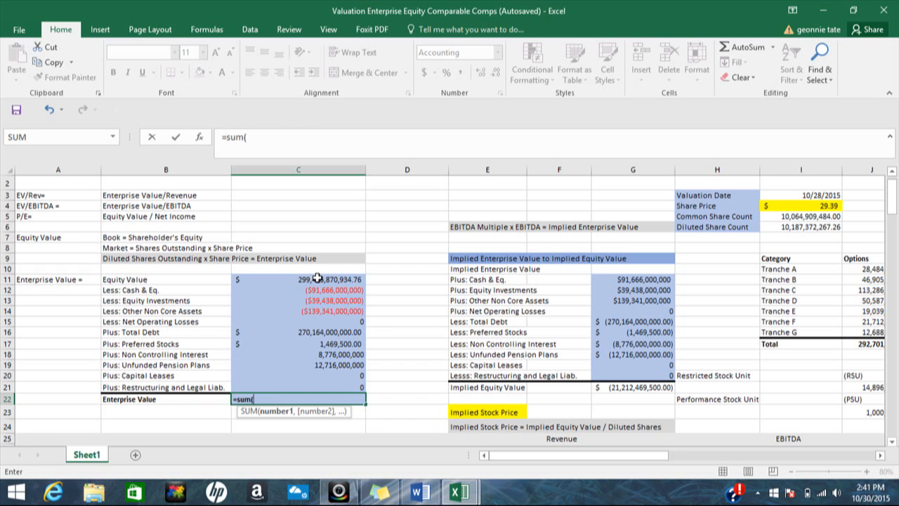
pyautogui.moveTo(297, 279); pyautogui.dragTo(297, 383)
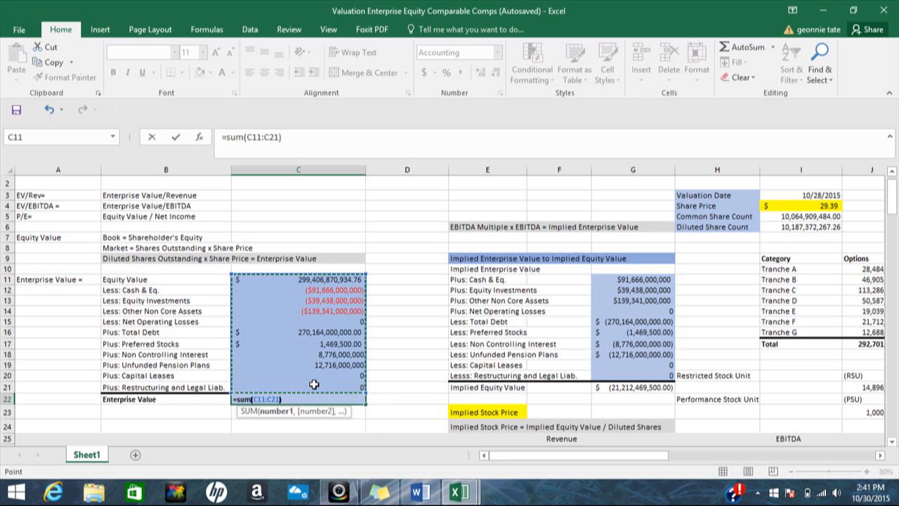
pyautogui.press('Return')
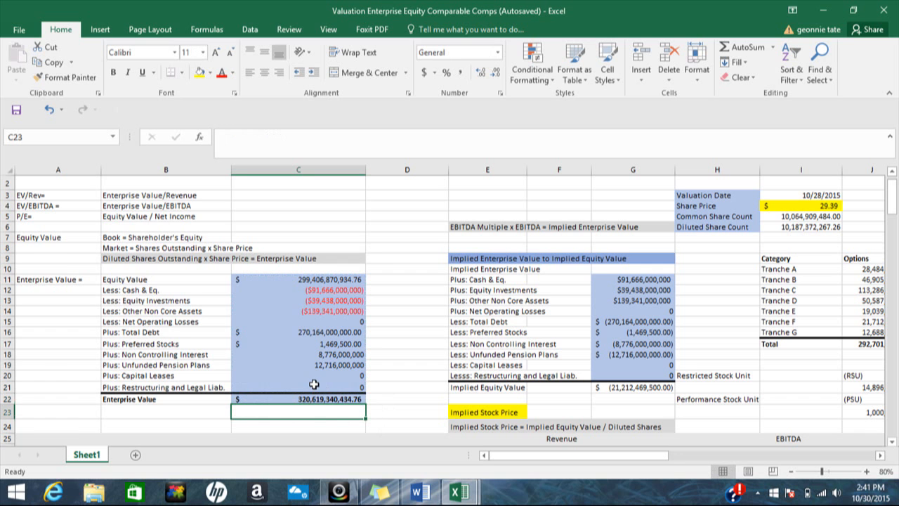
pyautogui.click(298, 399)
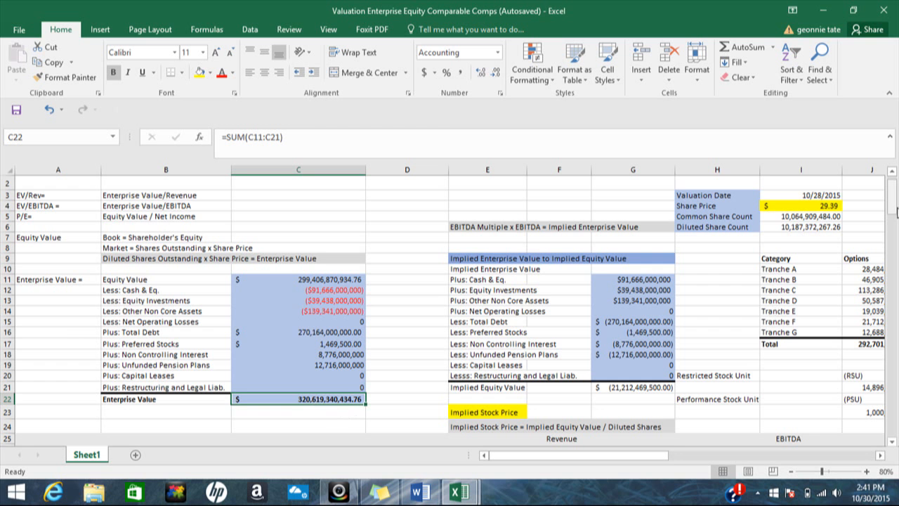
pyautogui.scroll(-3)
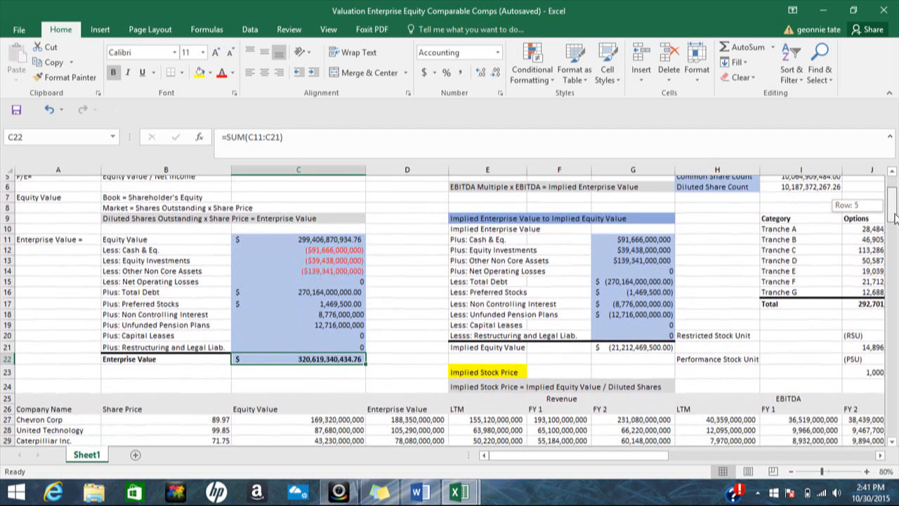
pyautogui.scroll(-3)
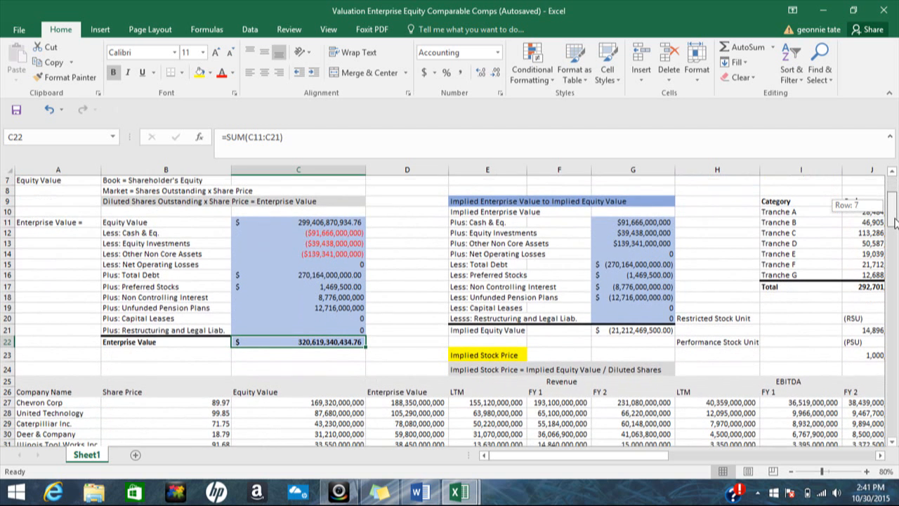
pyautogui.scroll(-3)
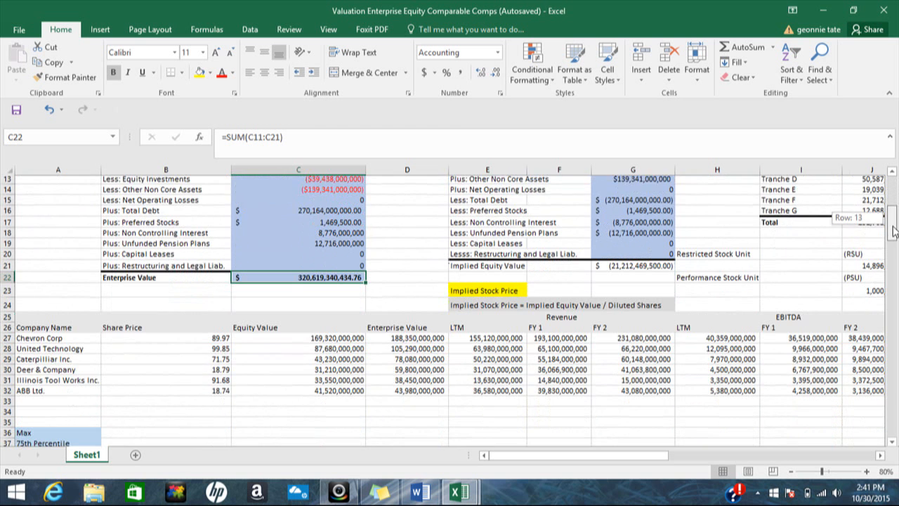
pyautogui.scroll(-3)
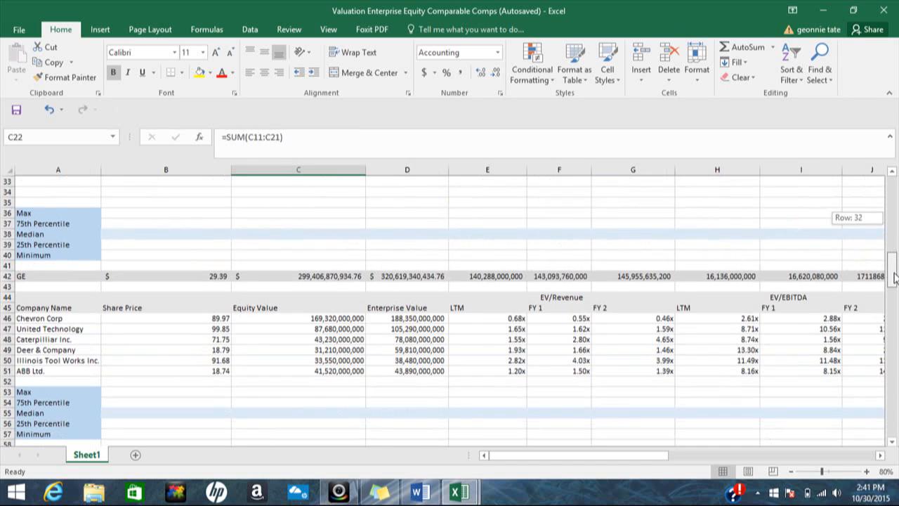
pyautogui.scroll(-3)
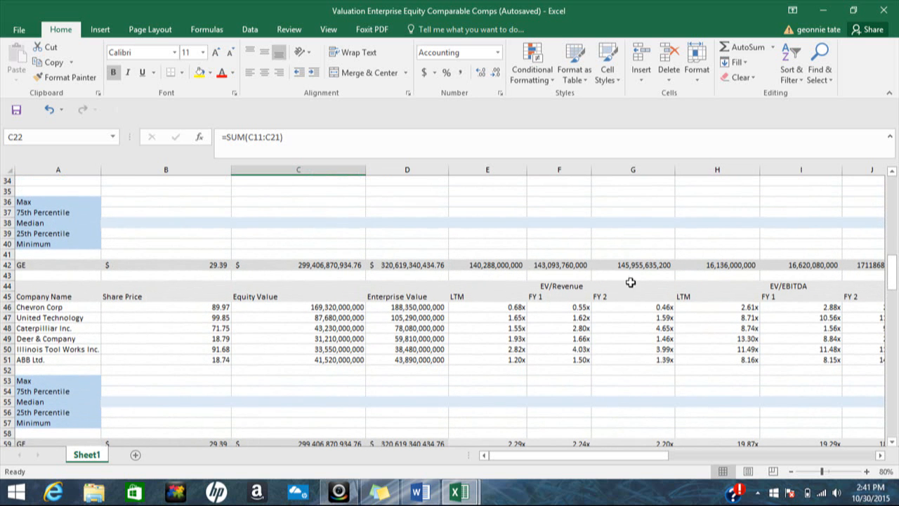
pyautogui.click(561, 285)
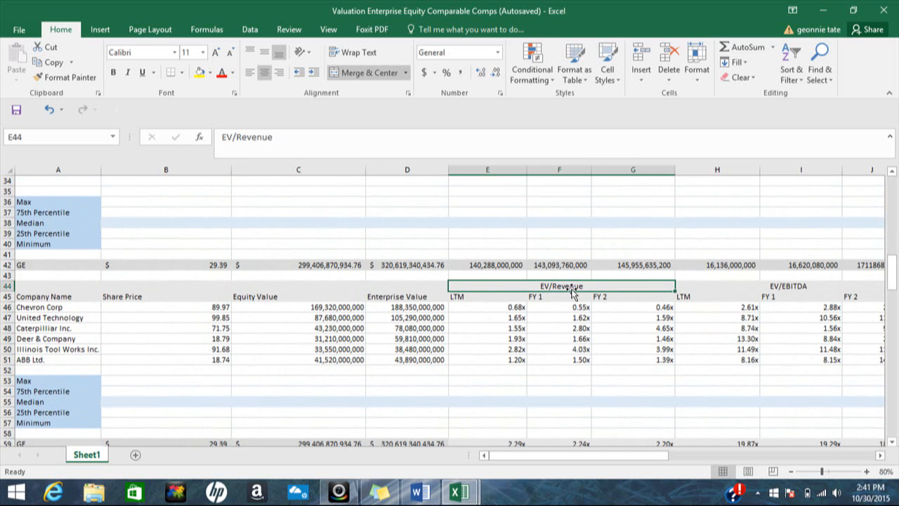
pyautogui.moveTo(770, 281)
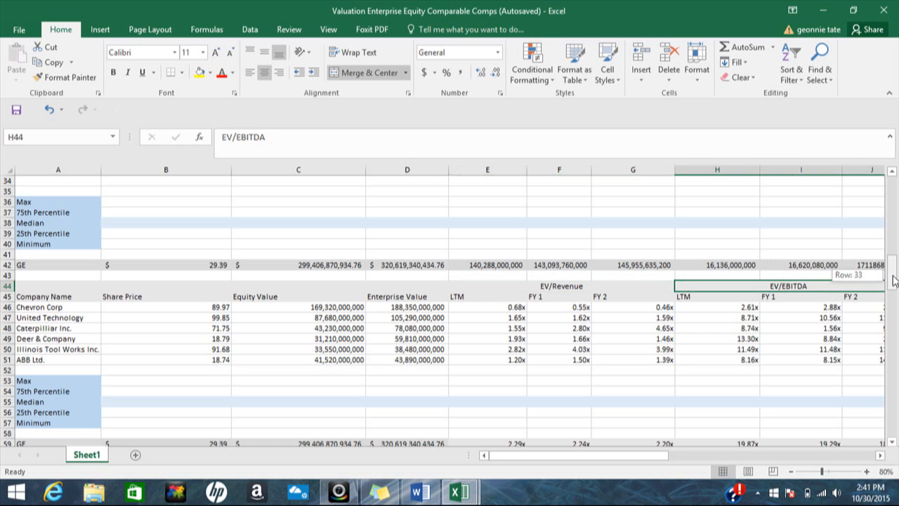
pyautogui.scroll(-3)
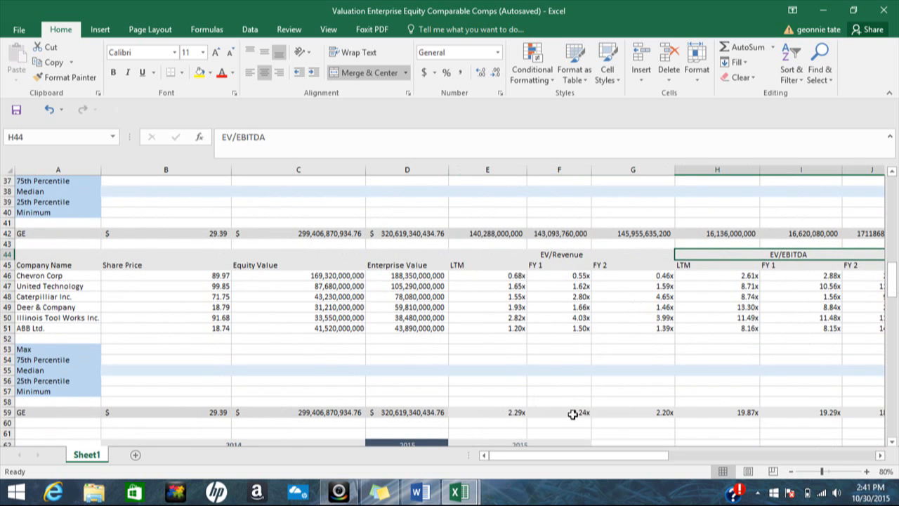
pyautogui.click(560, 412)
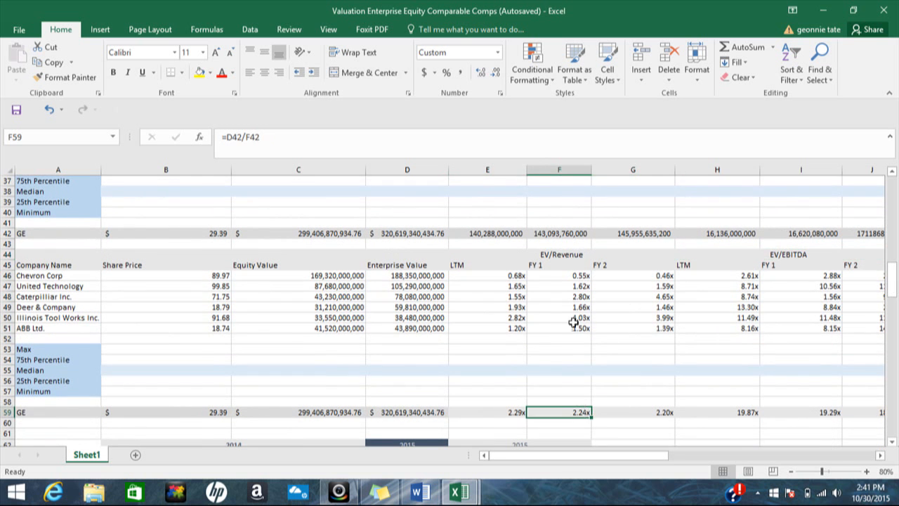
pyautogui.click(559, 296)
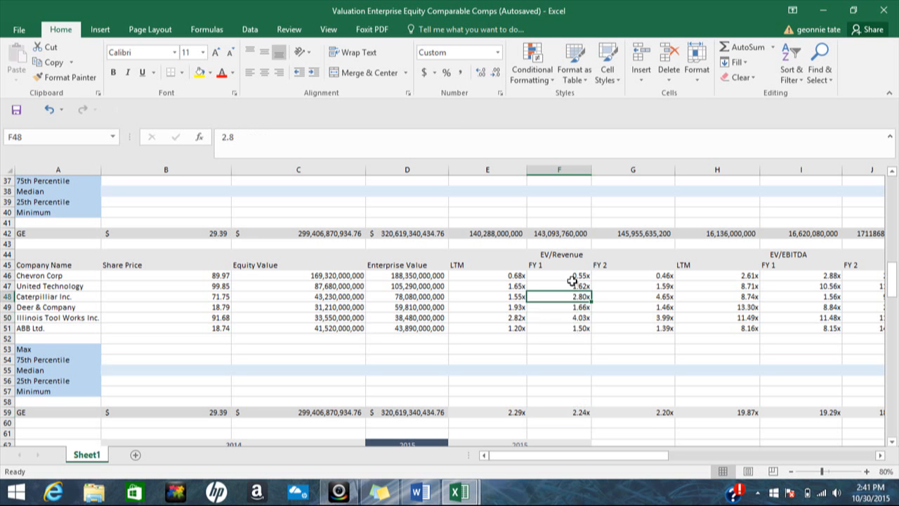
pyautogui.click(559, 285)
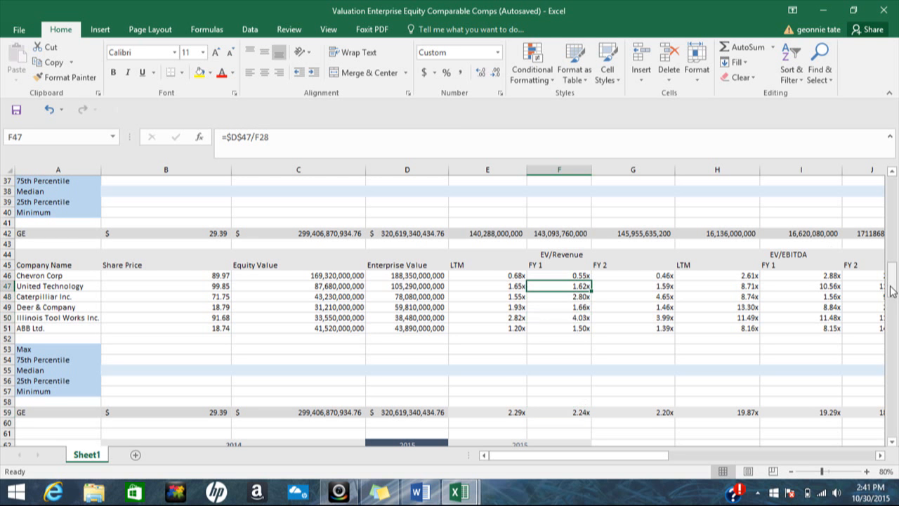
pyautogui.scroll(3)
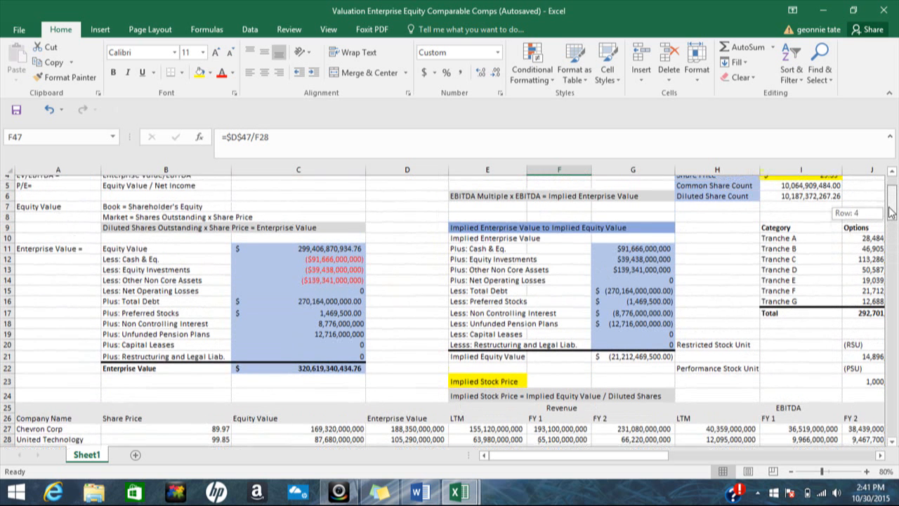
pyautogui.scroll(3)
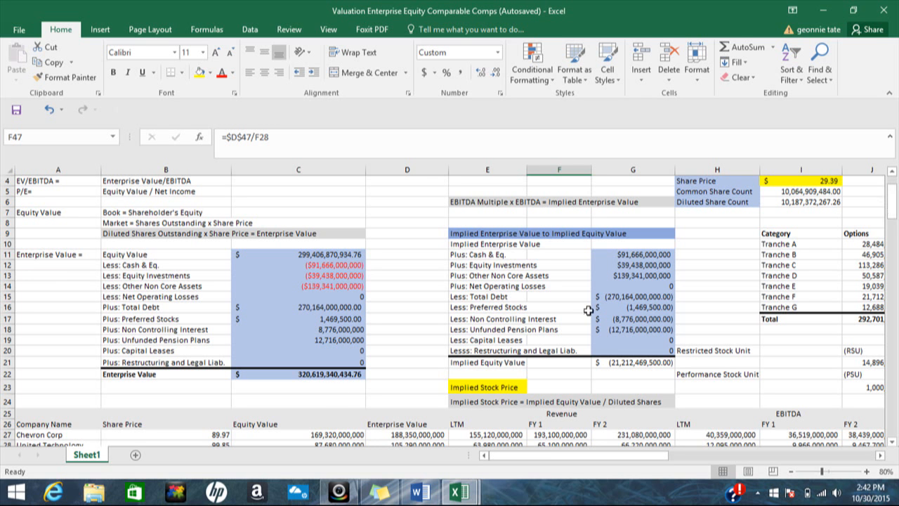
pyautogui.click(298, 374)
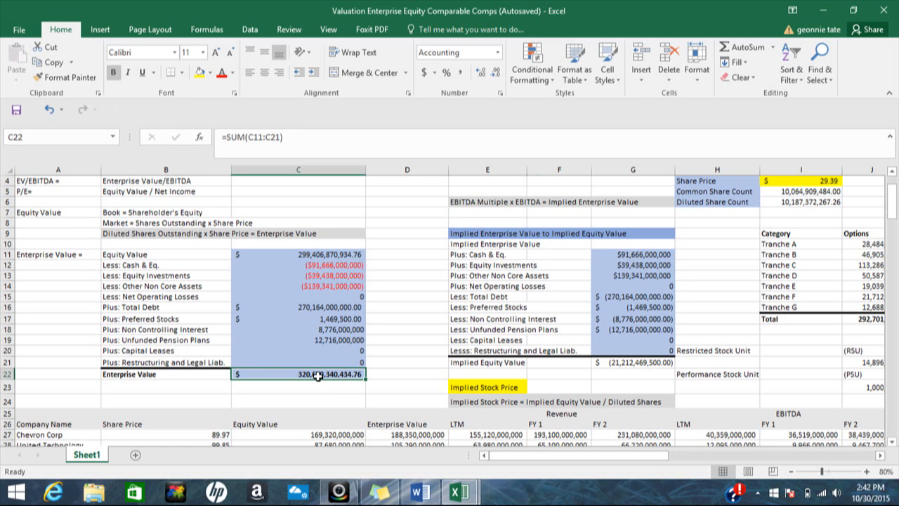
pyautogui.moveTo(311, 254)
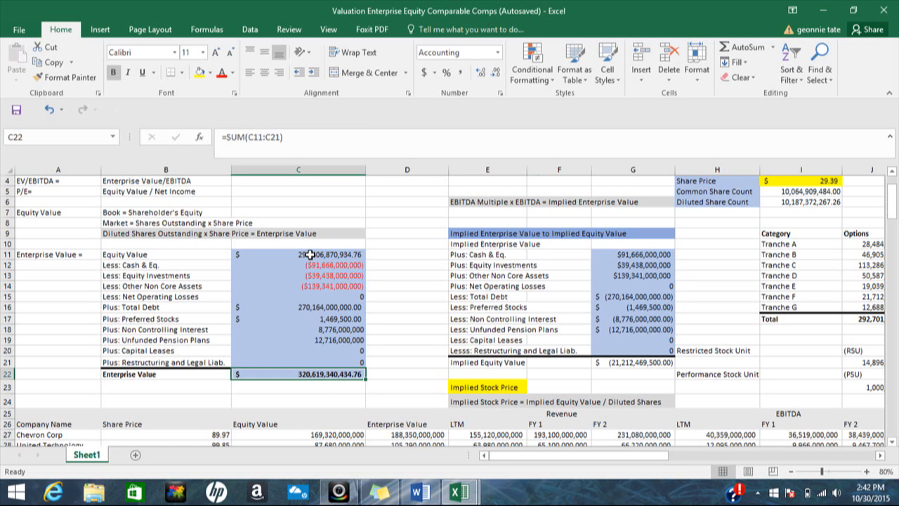
pyautogui.click(297, 254)
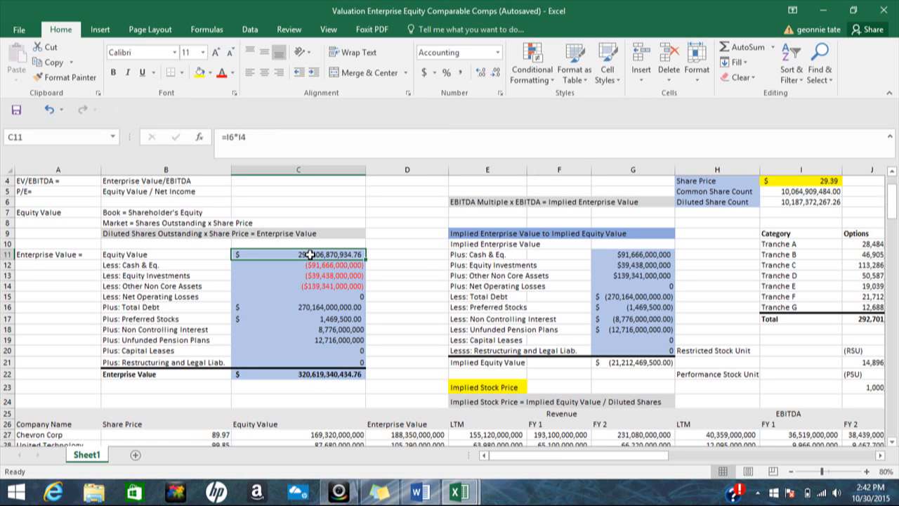